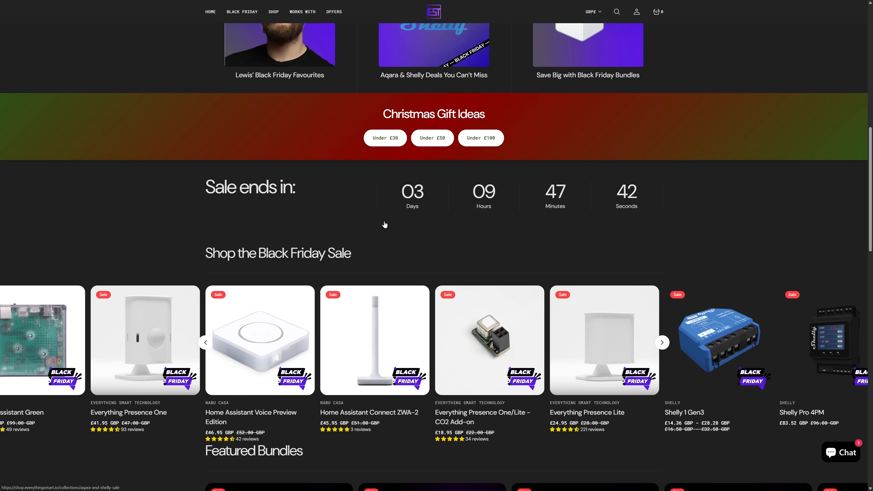
# Browse the shop homepage and view the Black Friday collection of 134 discounted products
pyautogui.scroll(-3)
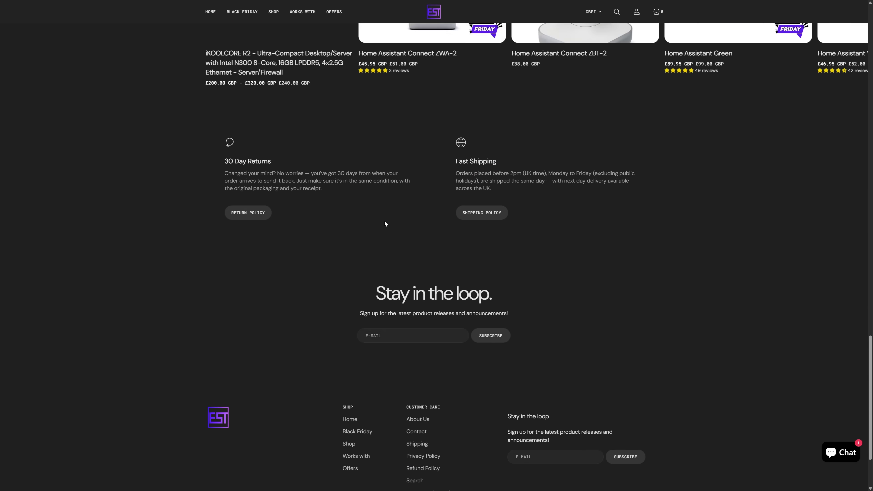
pyautogui.scroll(3)
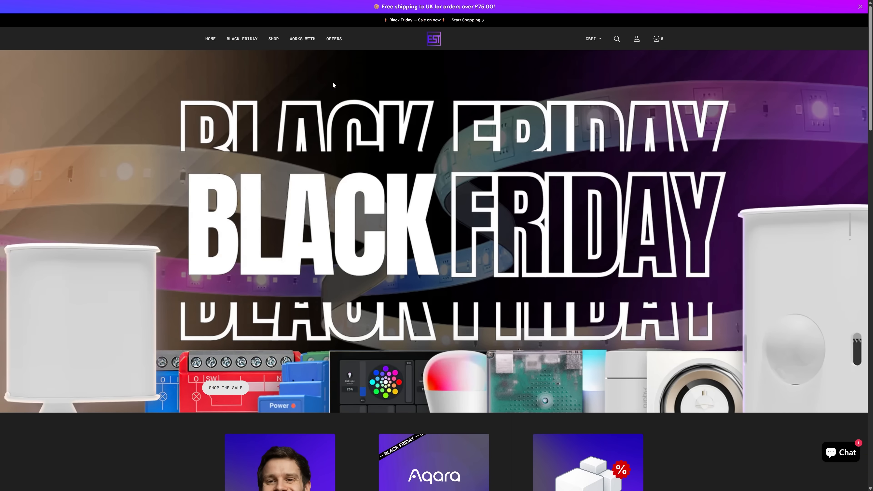
pyautogui.click(241, 38)
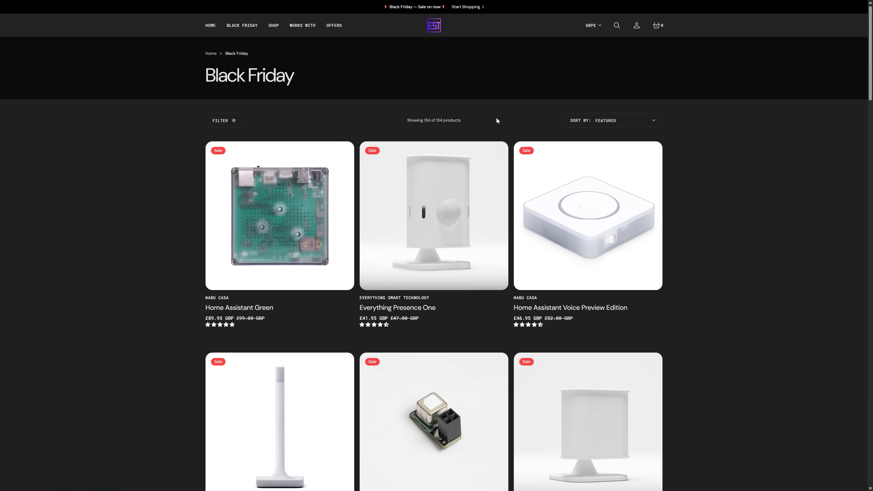
pyautogui.scroll(-3)
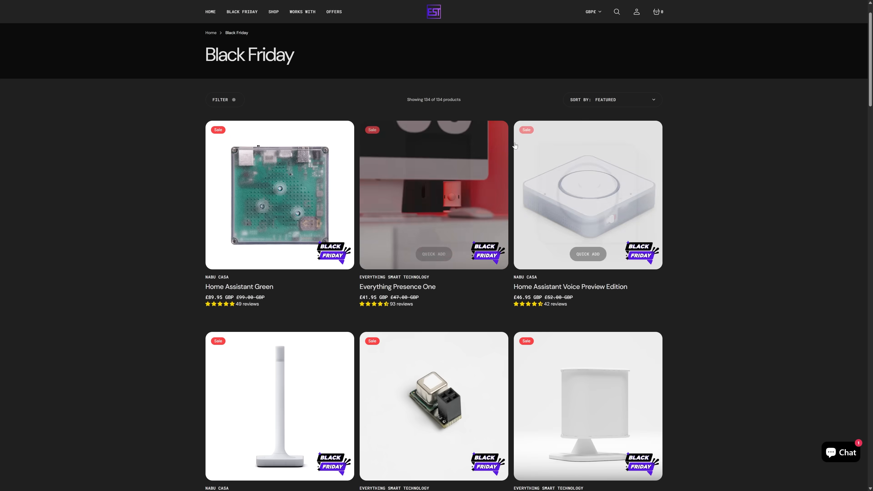
pyautogui.scroll(-3)
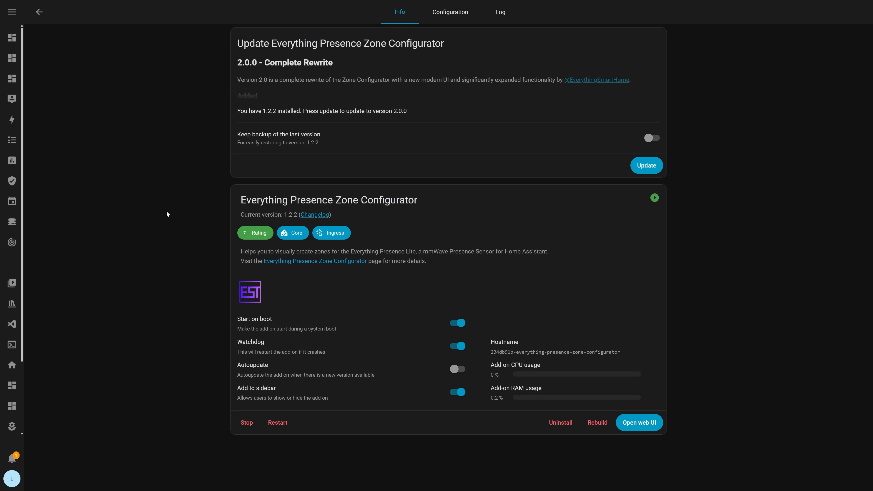
pyautogui.moveTo(291, 122)
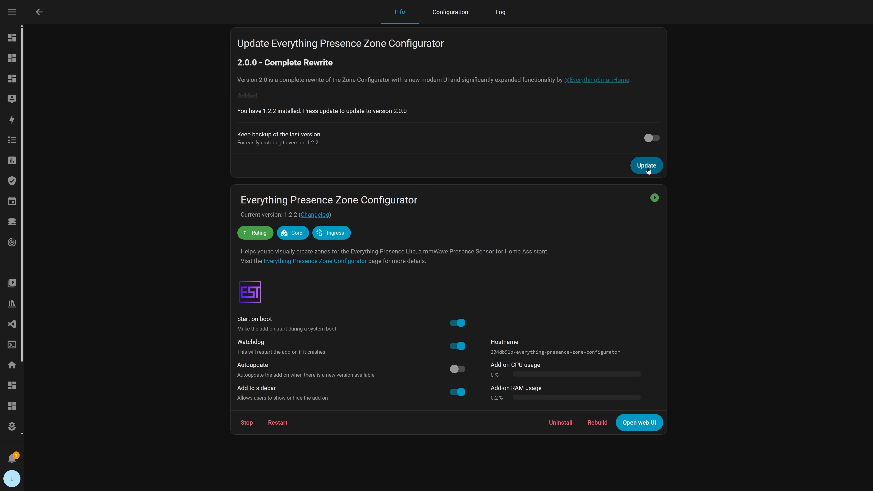
# Install the 2.0.0 update over 1.2.2 and launch the add-on's setup wizard
pyautogui.click(646, 166)
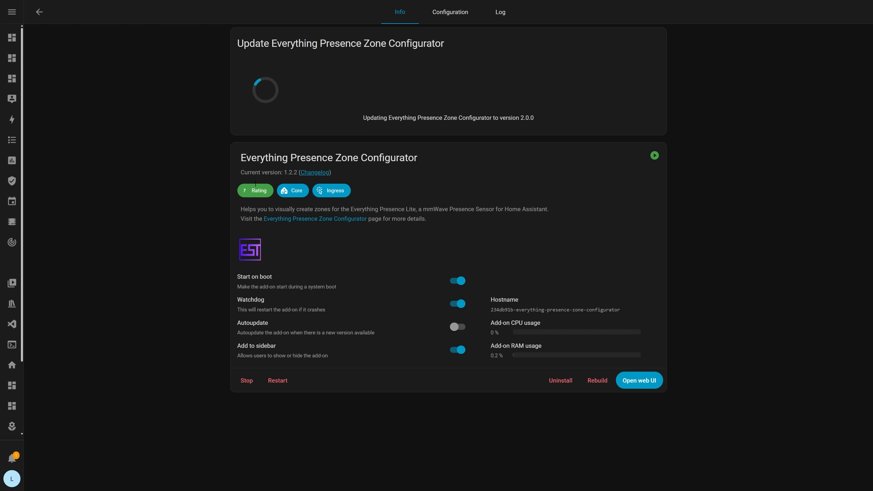
pyautogui.click(639, 381)
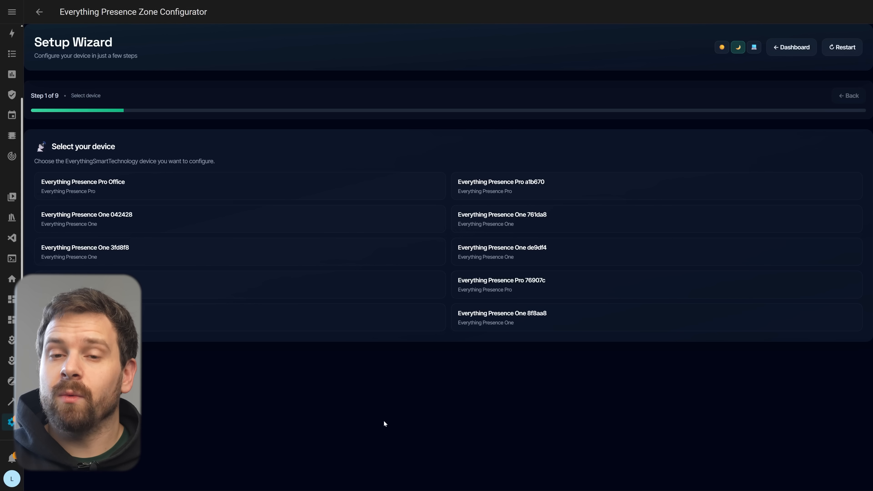
pyautogui.moveTo(117, 252)
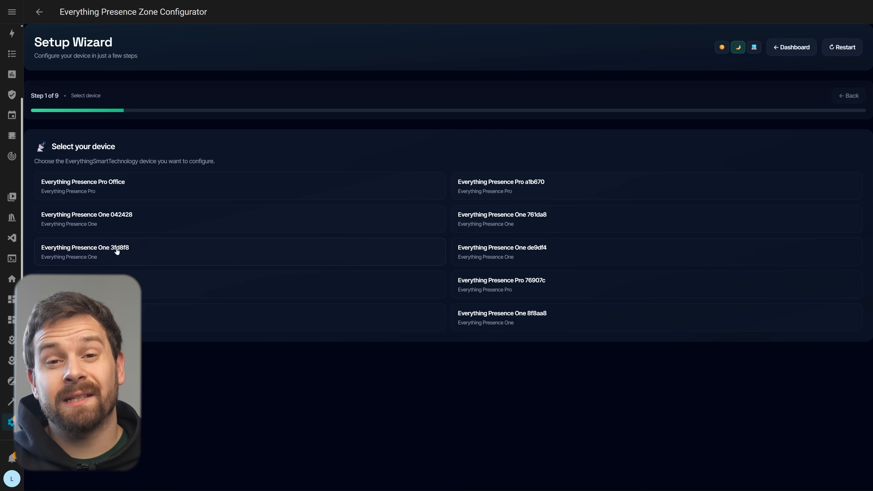
pyautogui.moveTo(162, 256)
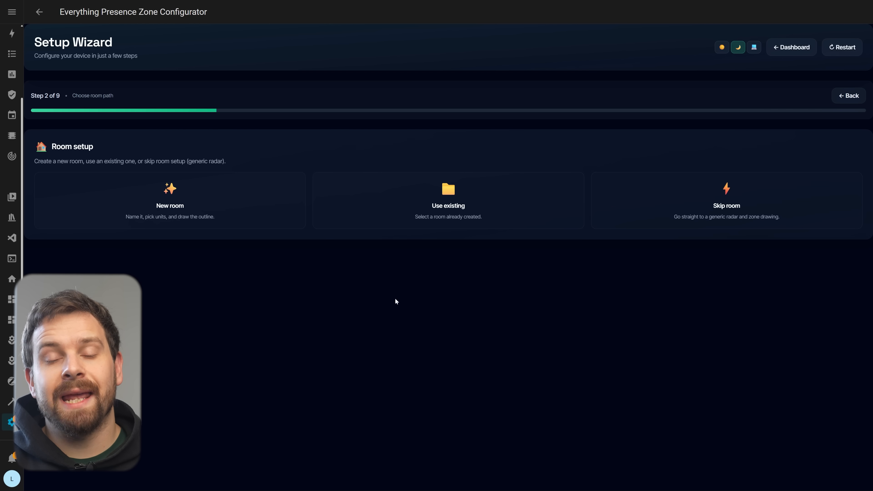
# Create a new room 'Office' with Metric (m) units, briefly trying imperial feet first
pyautogui.click(169, 200)
pyautogui.write('O')
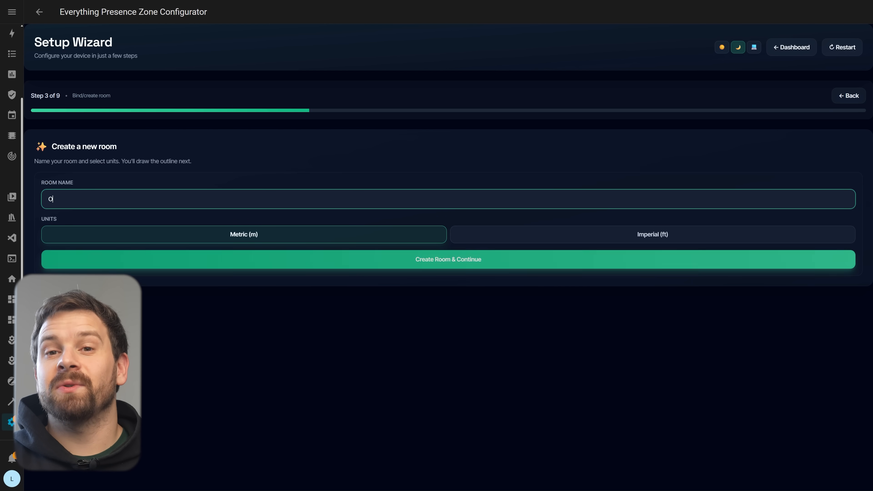
pyautogui.write('ffice')
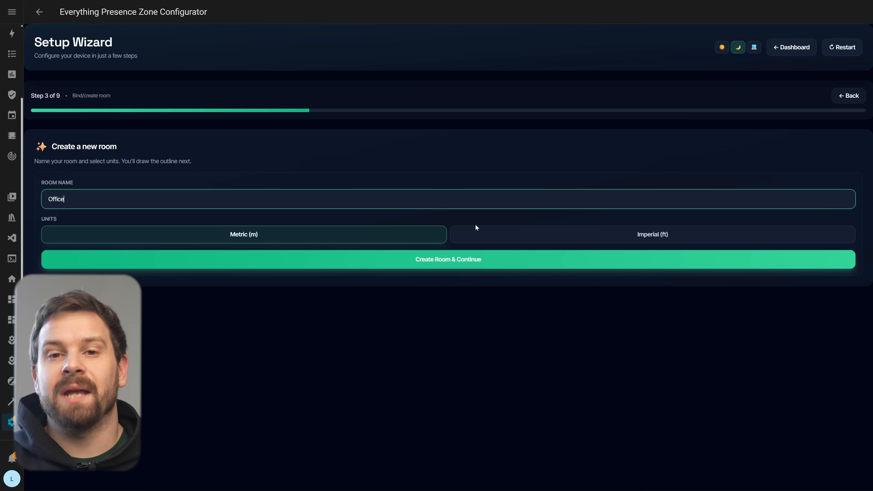
pyautogui.click(653, 234)
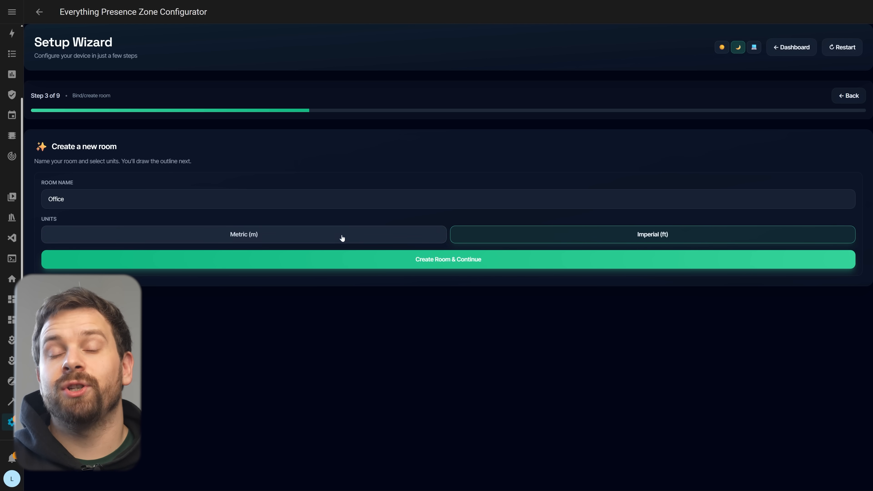
pyautogui.click(243, 233)
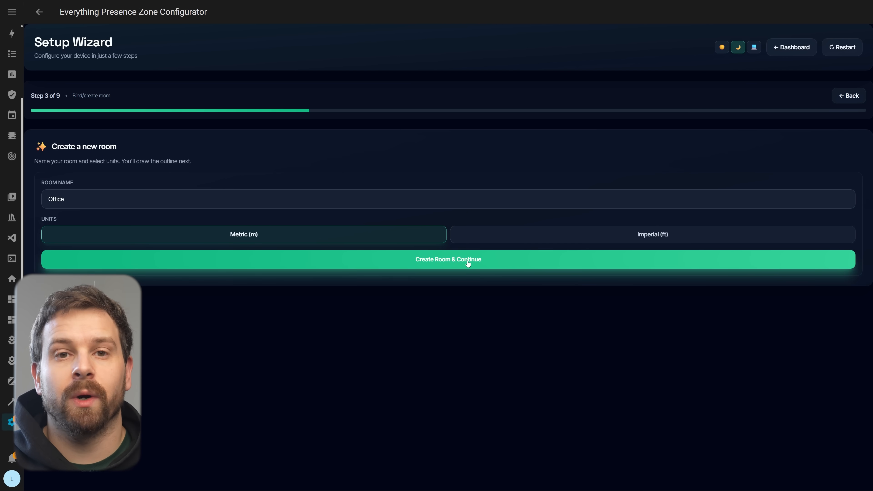
pyautogui.click(447, 259)
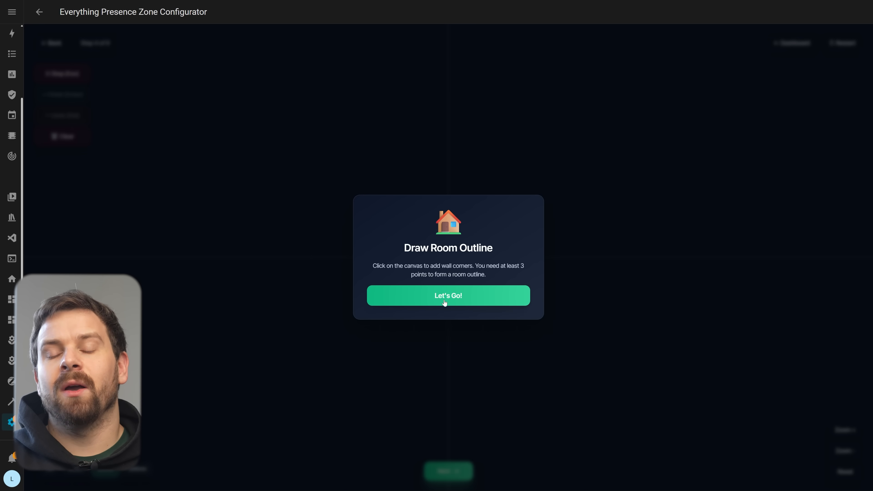
# Place four corner points to close a rectangular Office outline about 6 m tall
pyautogui.click(447, 295)
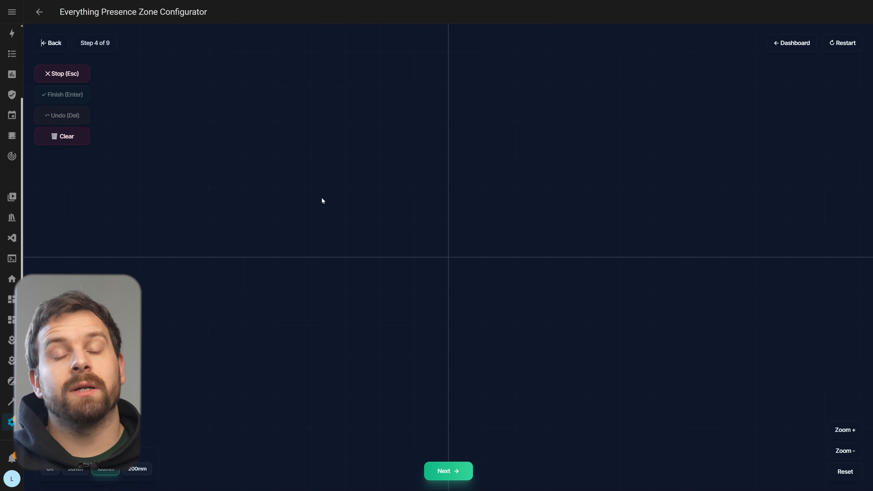
pyautogui.click(345, 156)
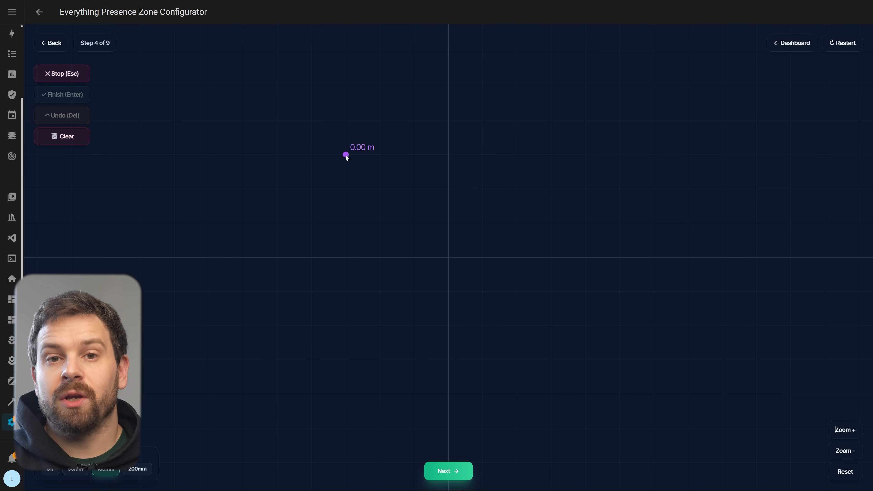
pyautogui.click(400, 210)
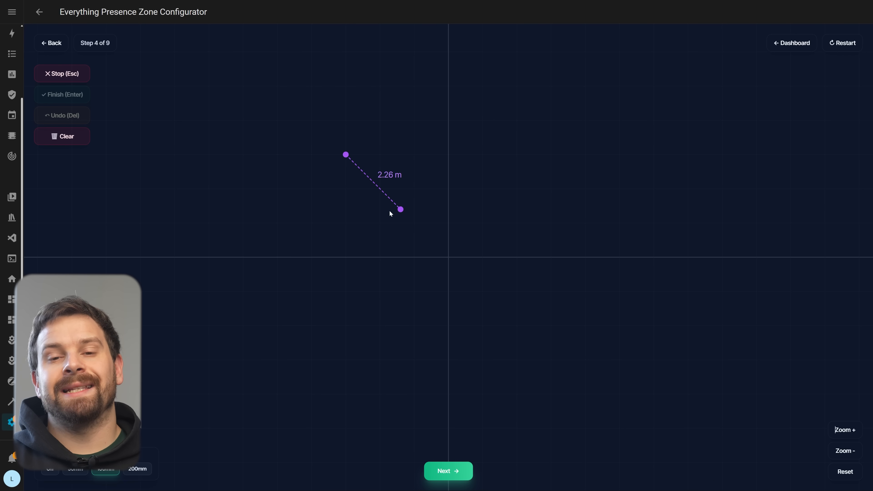
pyautogui.click(415, 86)
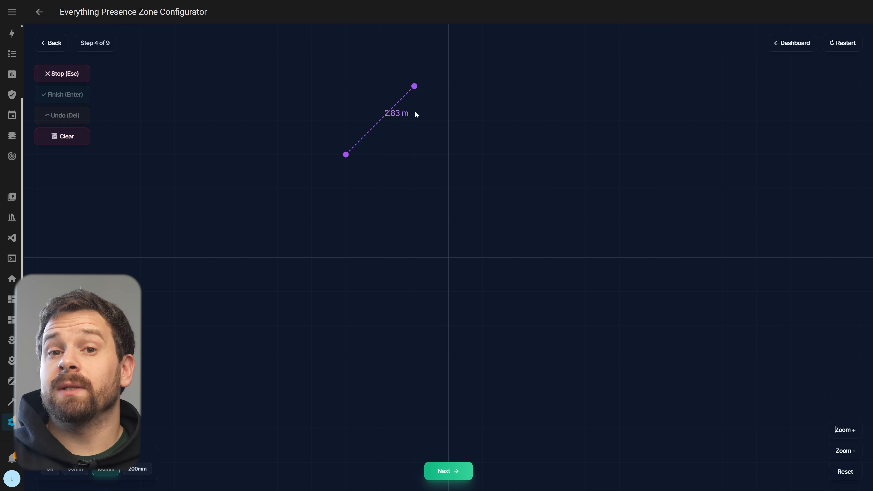
pyautogui.click(345, 285)
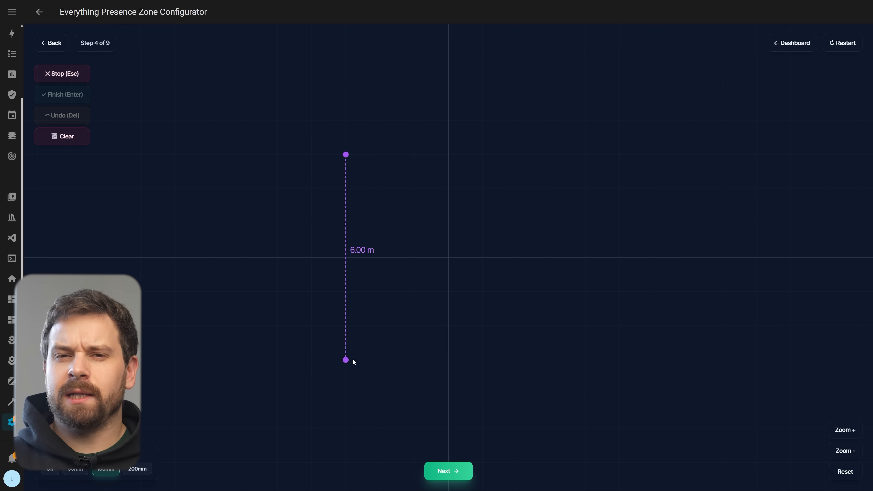
pyautogui.click(571, 360)
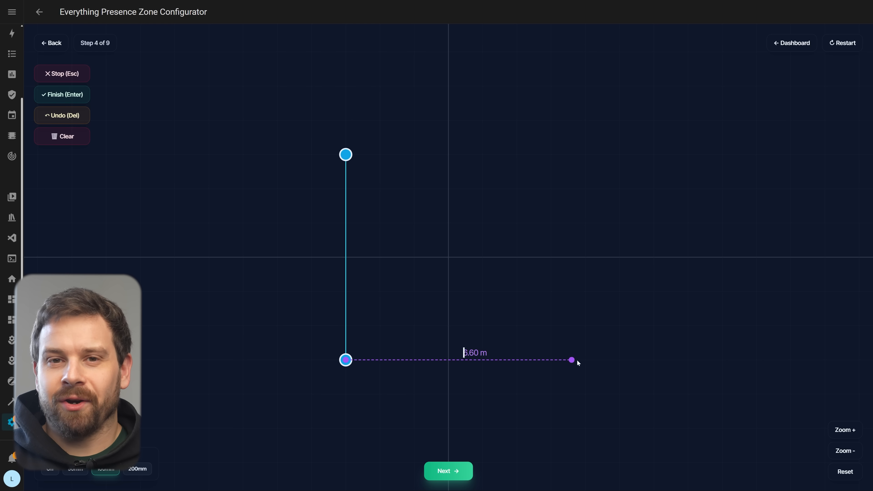
pyautogui.click(585, 360)
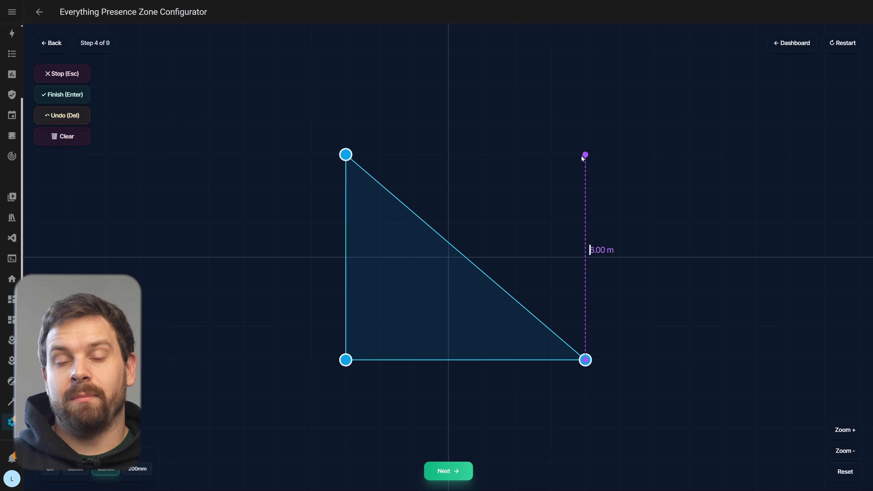
pyautogui.click(585, 154)
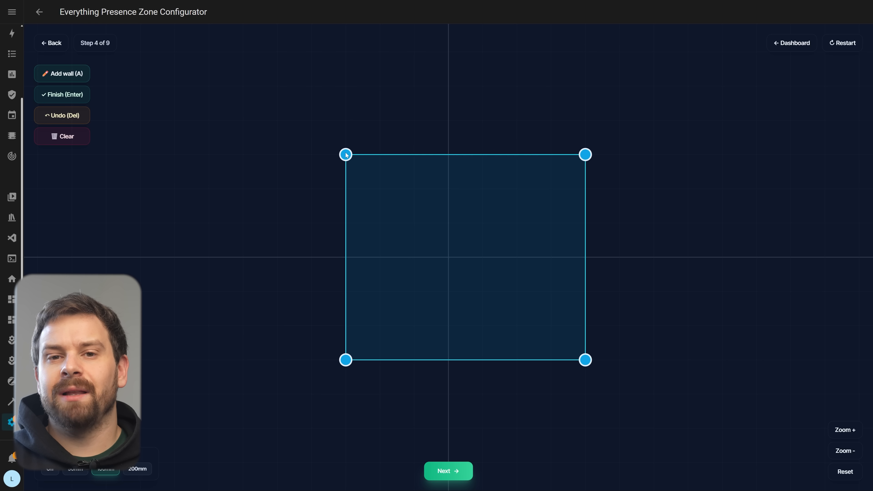
# Nudge the top-left corner out and back to square, then continue to doors
pyautogui.moveTo(345, 154); pyautogui.dragTo(355, 151)
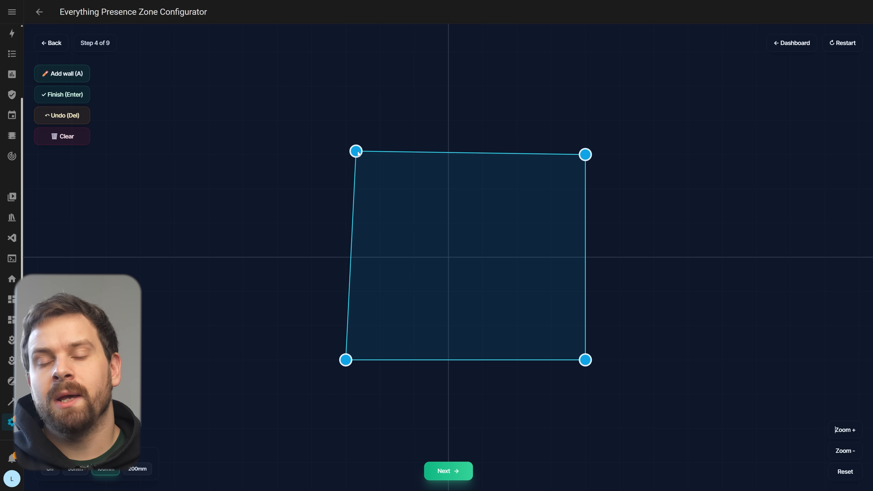
pyautogui.moveTo(356, 151); pyautogui.dragTo(343, 151)
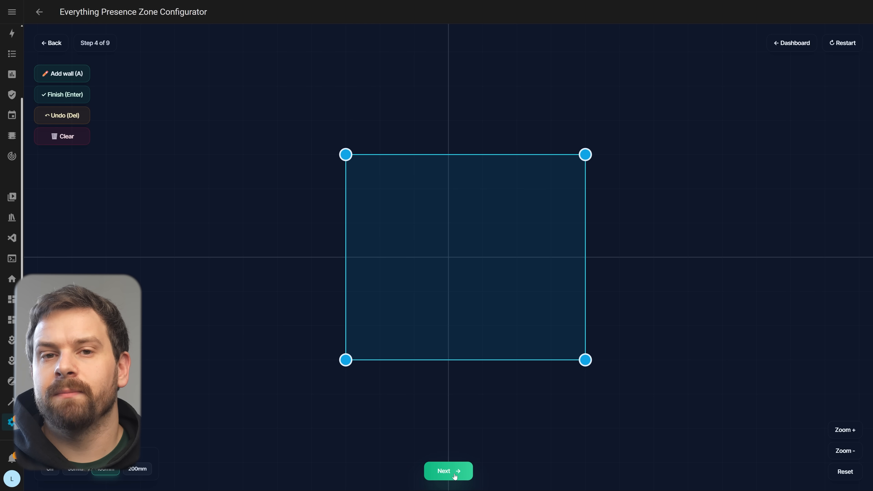
pyautogui.moveTo(346, 155); pyautogui.dragTo(338, 137)
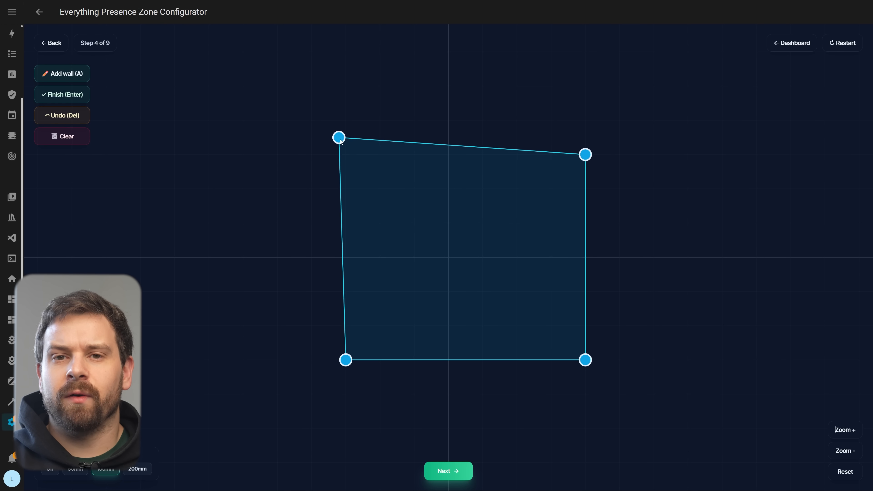
pyautogui.moveTo(338, 137); pyautogui.dragTo(345, 155)
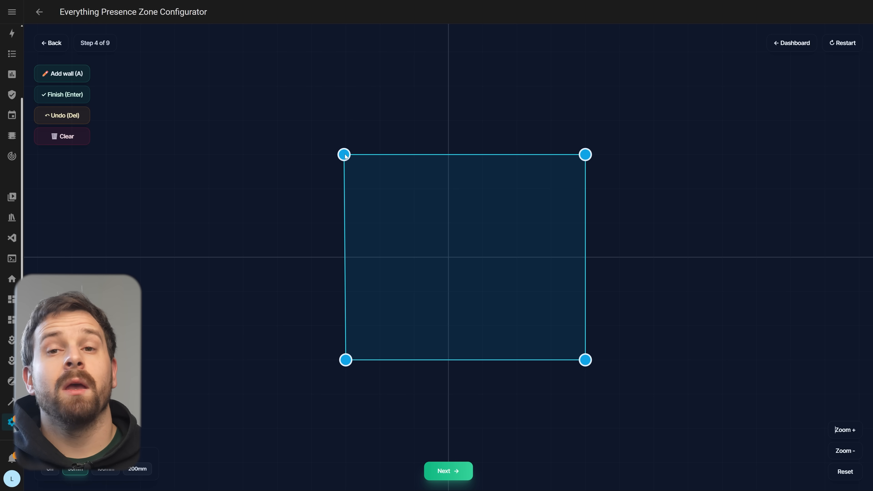
pyautogui.moveTo(164, 429)
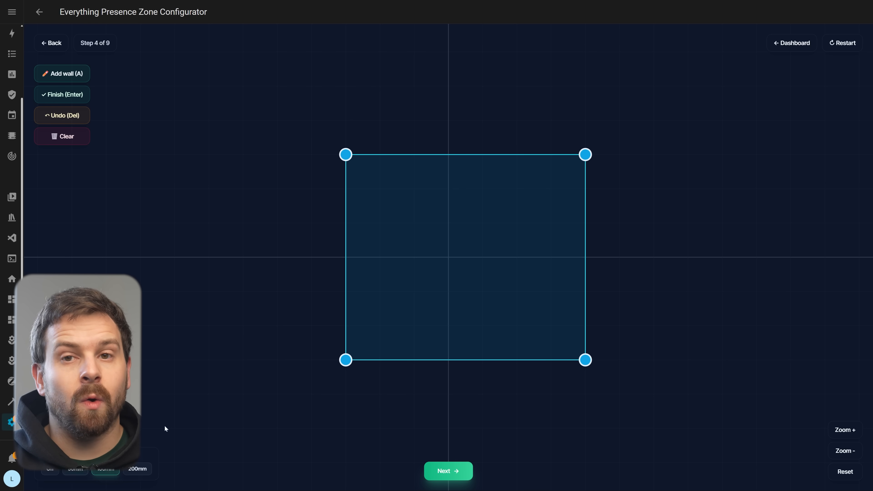
pyautogui.moveTo(410, 159)
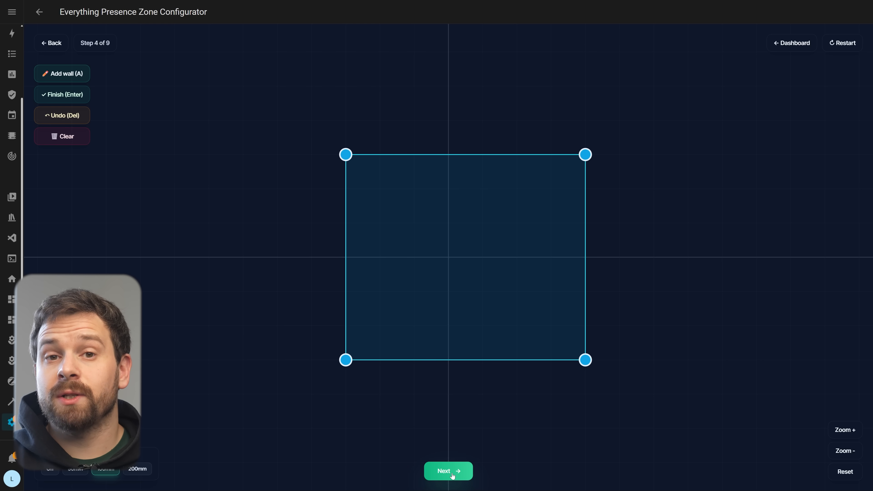
pyautogui.click(449, 471)
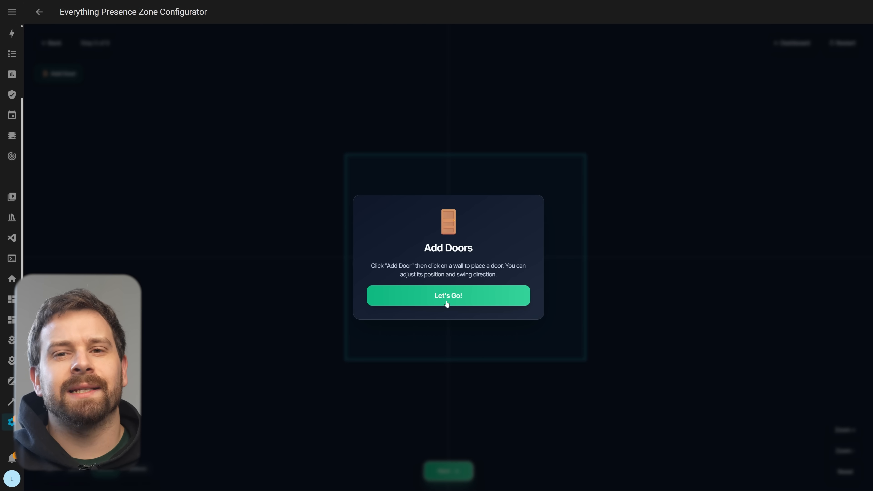
# Add an outward-swinging door on the left wall and a second door on the bottom wall
pyautogui.click(448, 295)
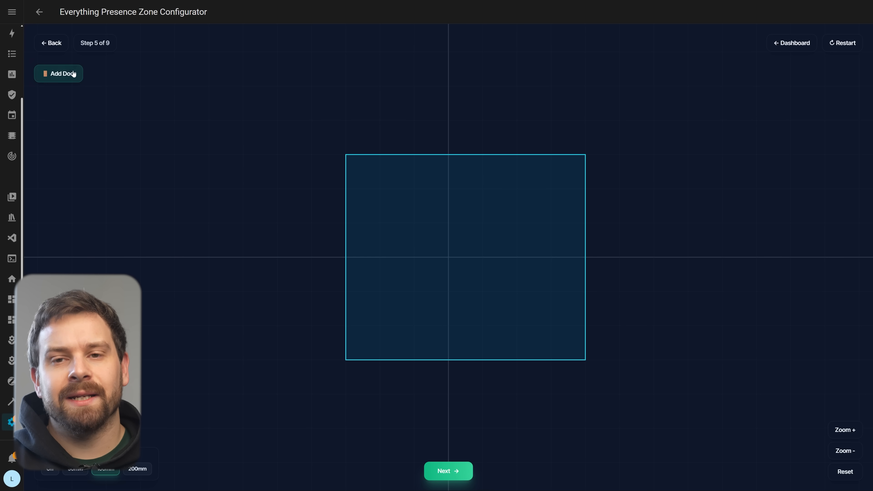
pyautogui.click(58, 73)
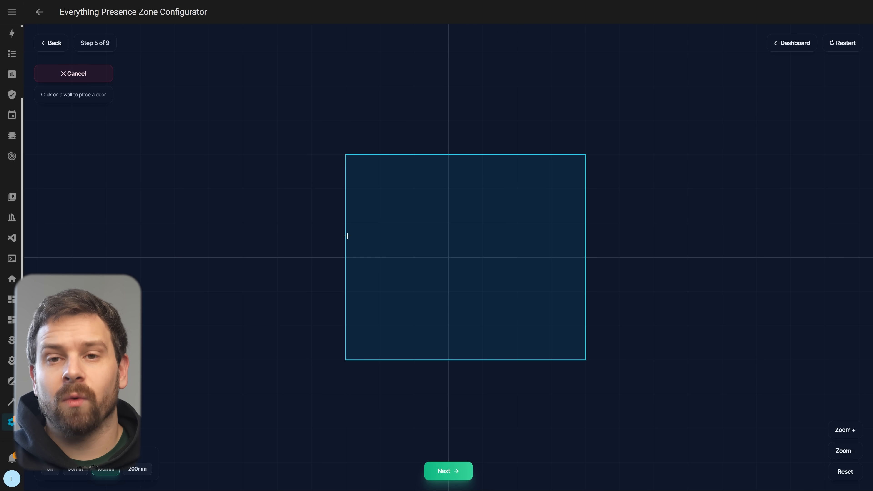
pyautogui.click(346, 220)
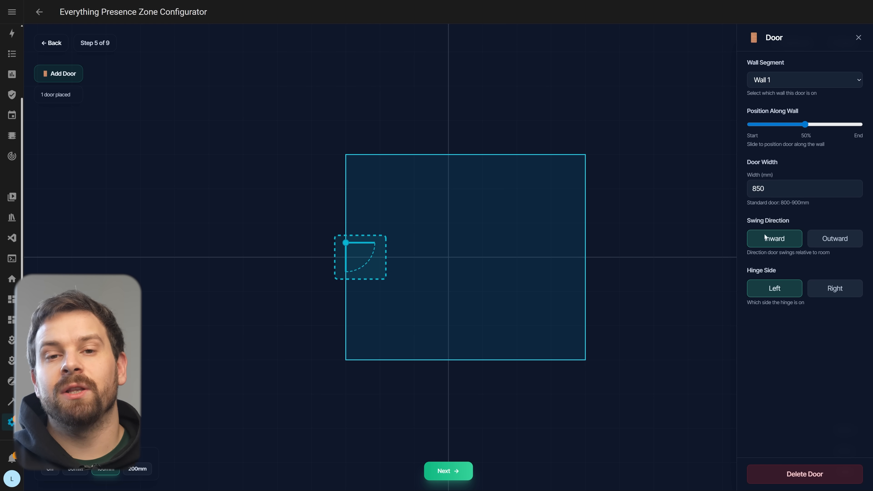
pyautogui.click(834, 238)
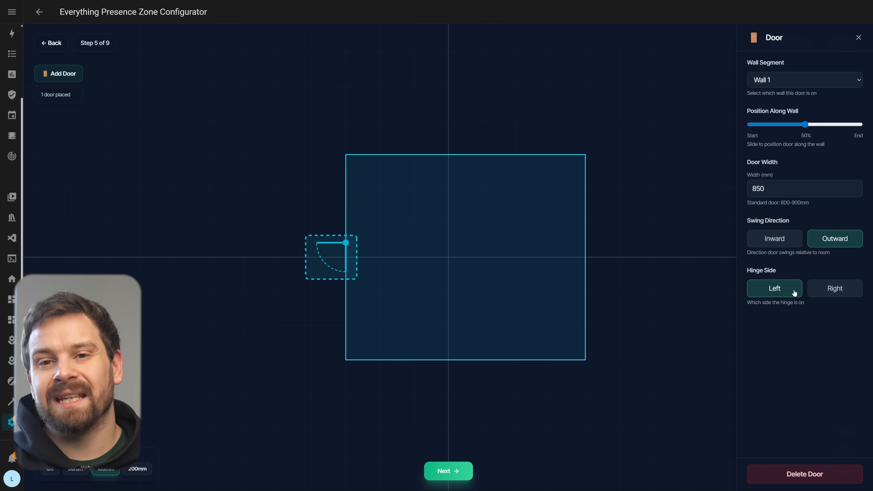
pyautogui.moveTo(789, 242)
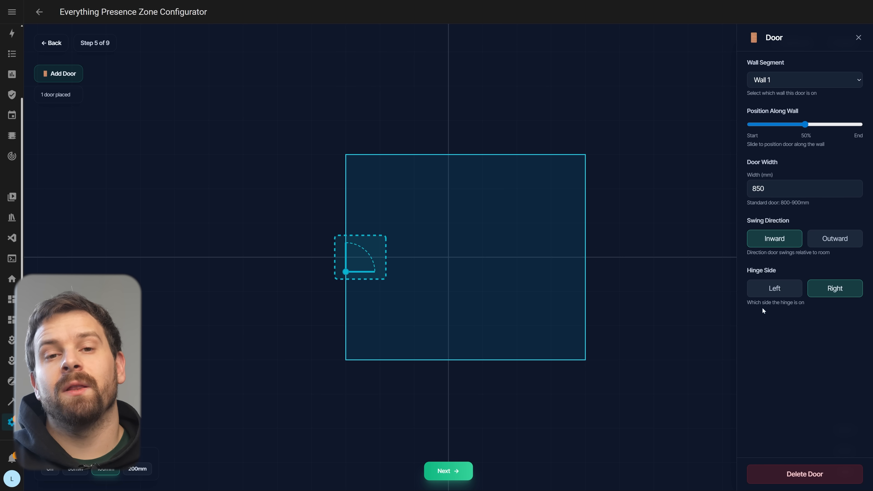
pyautogui.click(58, 73)
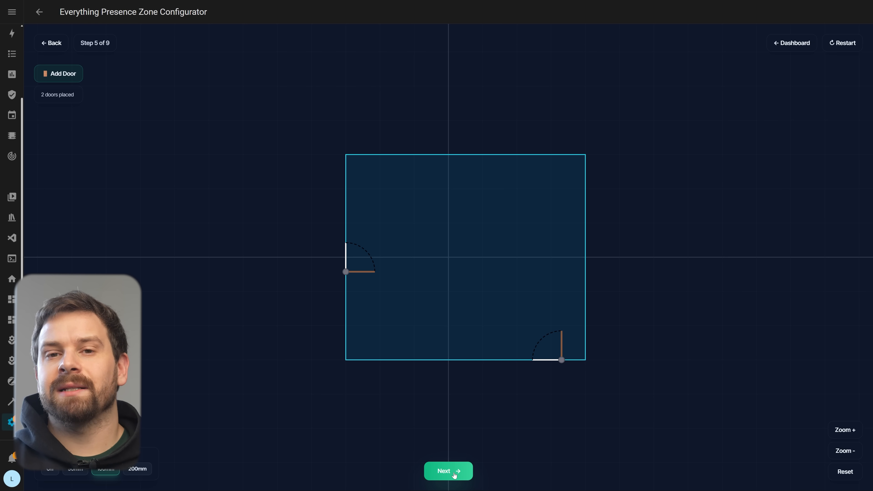
pyautogui.click(449, 471)
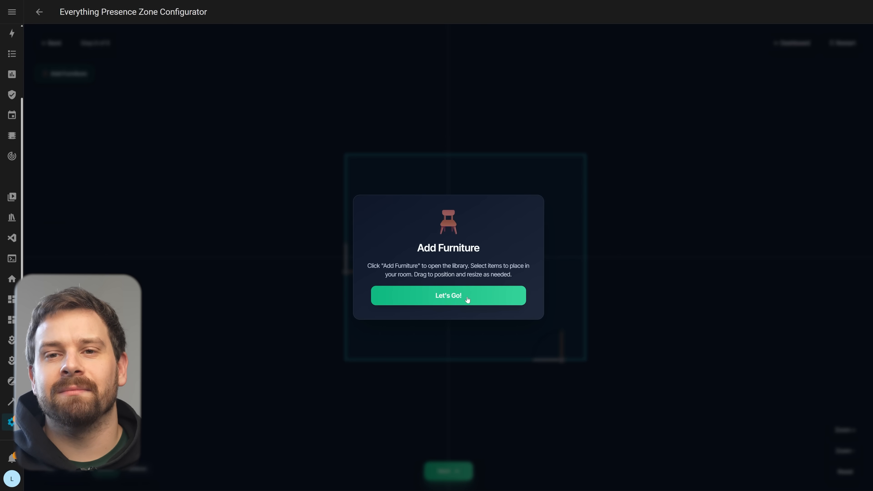
# Browse the Furniture Library, filtering to living room items and back to all
pyautogui.click(448, 295)
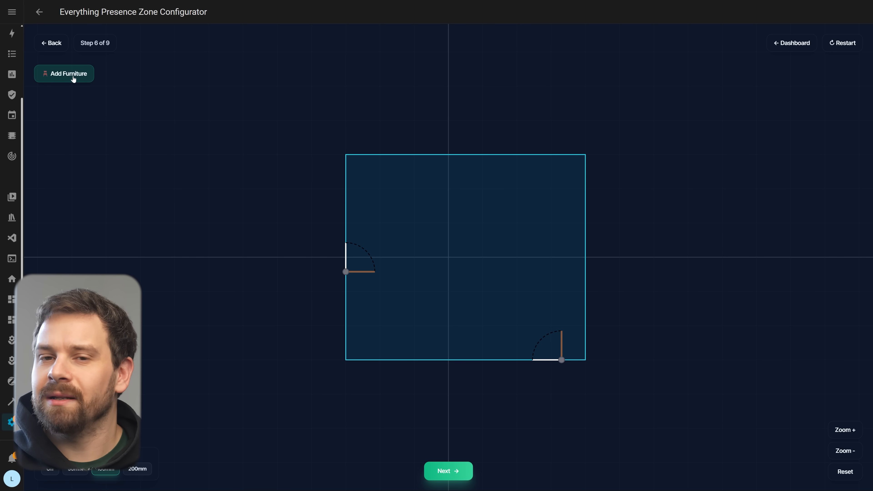
pyautogui.click(64, 74)
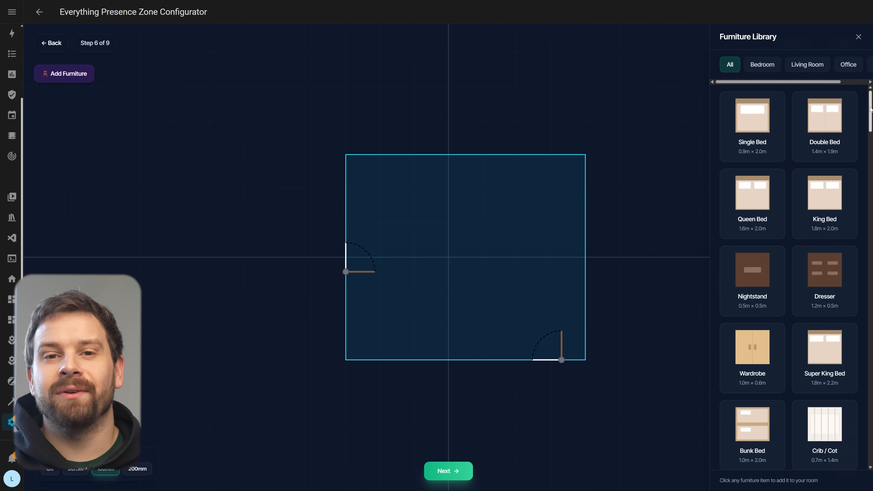
pyautogui.scroll(-3)
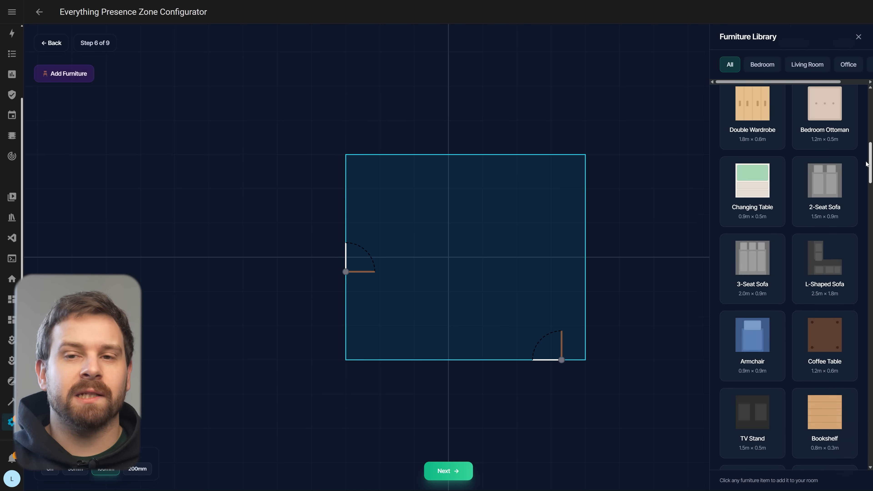
pyautogui.scroll(-3)
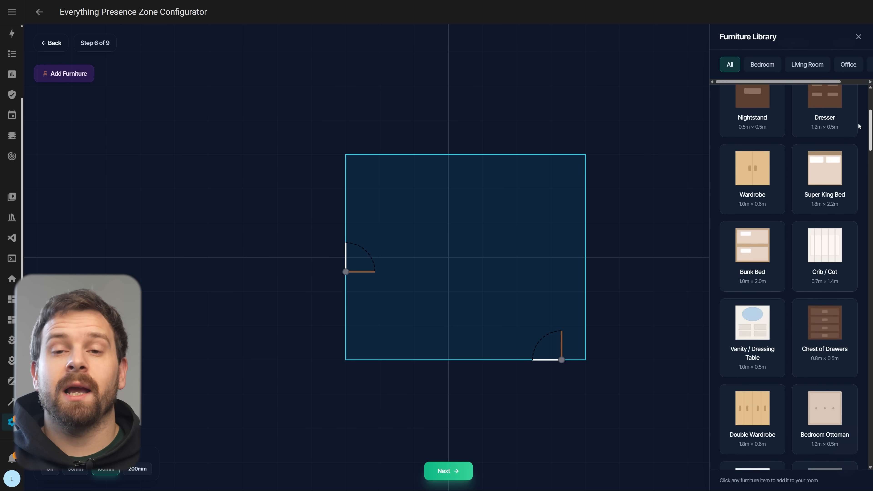
pyautogui.scroll(-3)
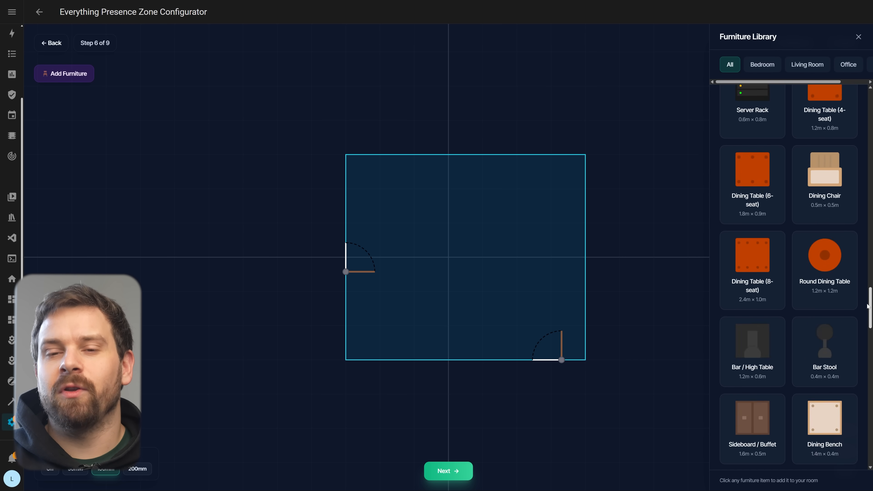
pyautogui.scroll(3)
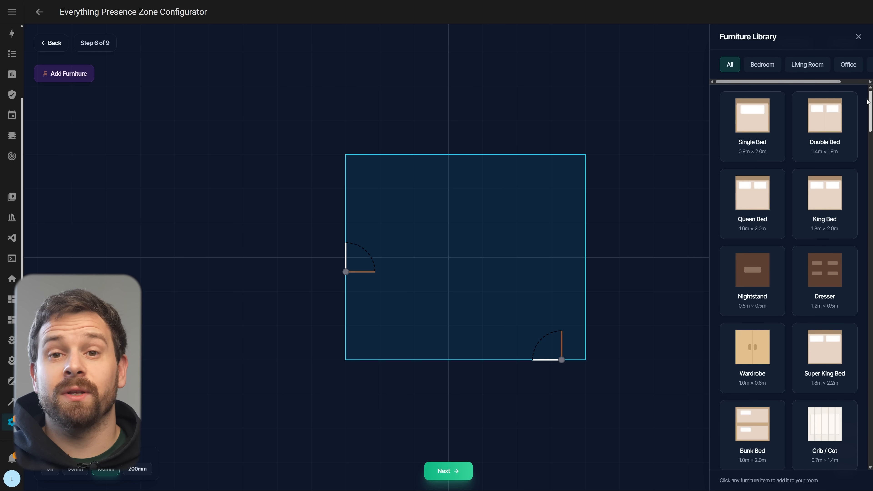
pyautogui.click(807, 64)
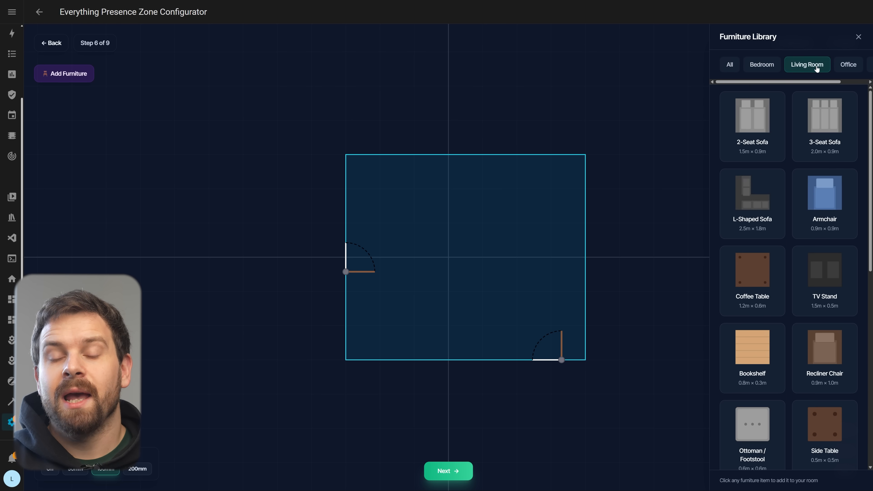
pyautogui.click(730, 65)
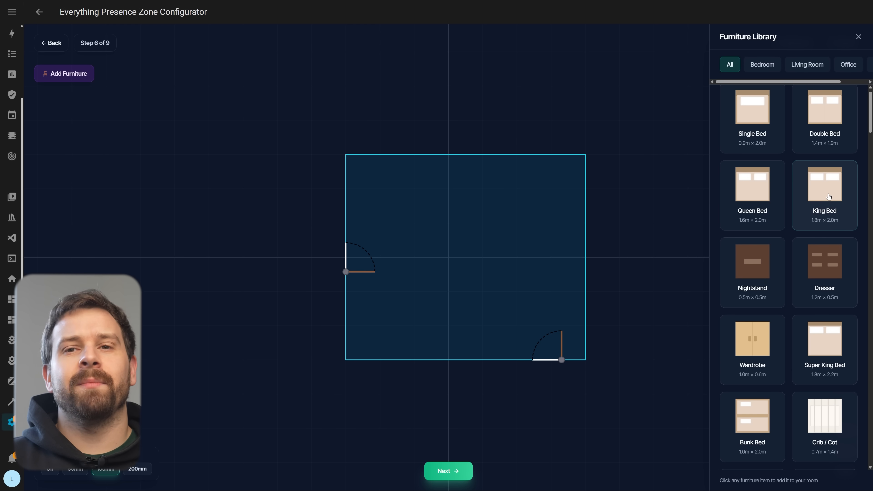
# Place a King Bed and drag it up against the top wall
pyautogui.click(825, 183)
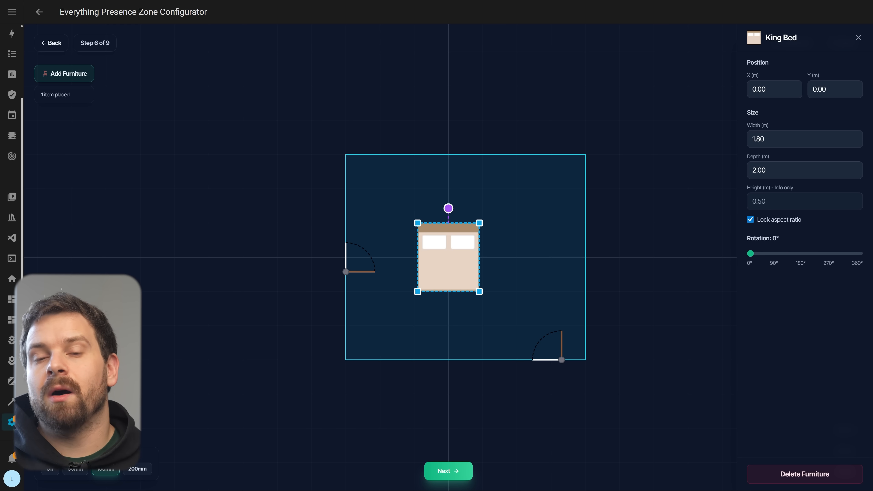
pyautogui.moveTo(478, 255)
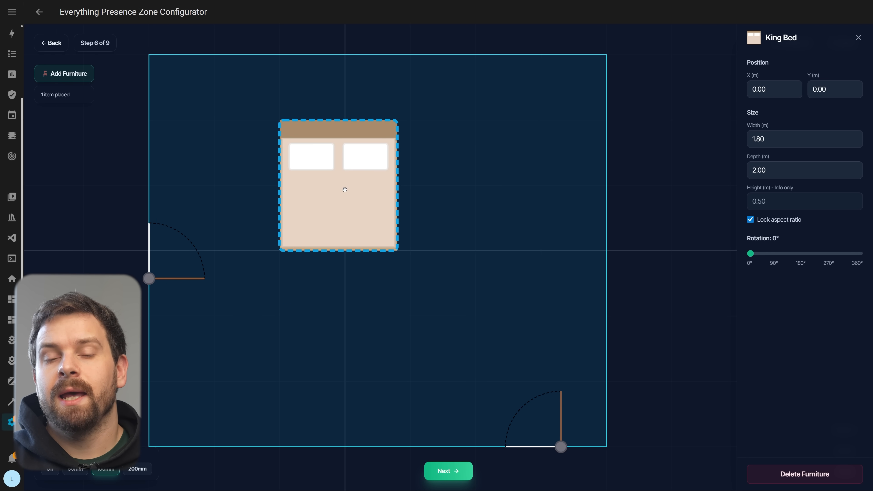
pyautogui.click(345, 189)
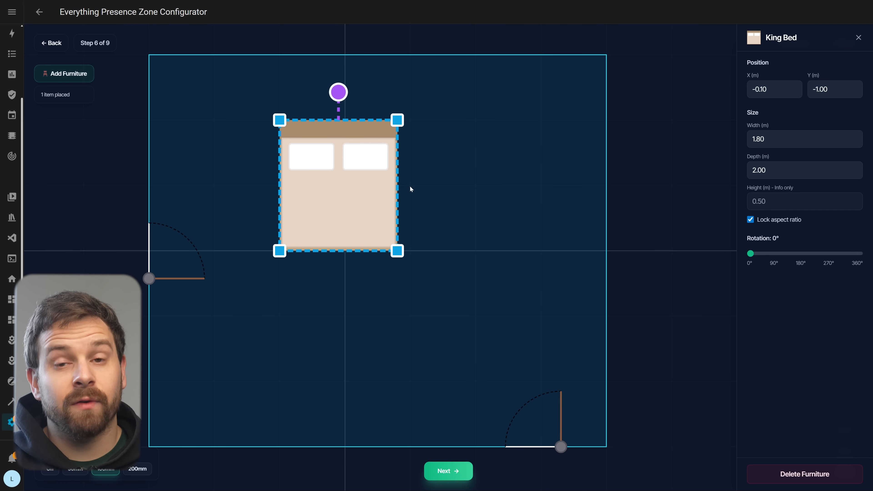
pyautogui.moveTo(421, 270)
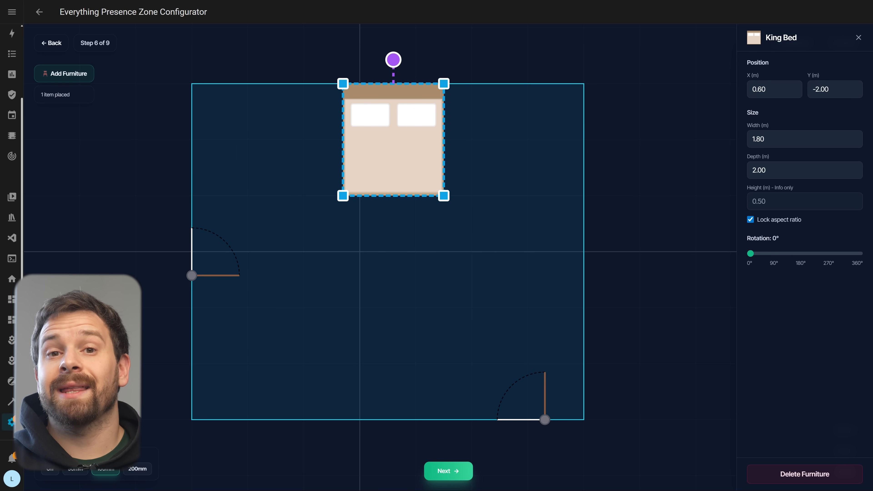
# Add two nightstands, a wardrobe, an L-shaped desk and a bean bag, reaching seven items
pyautogui.click(63, 73)
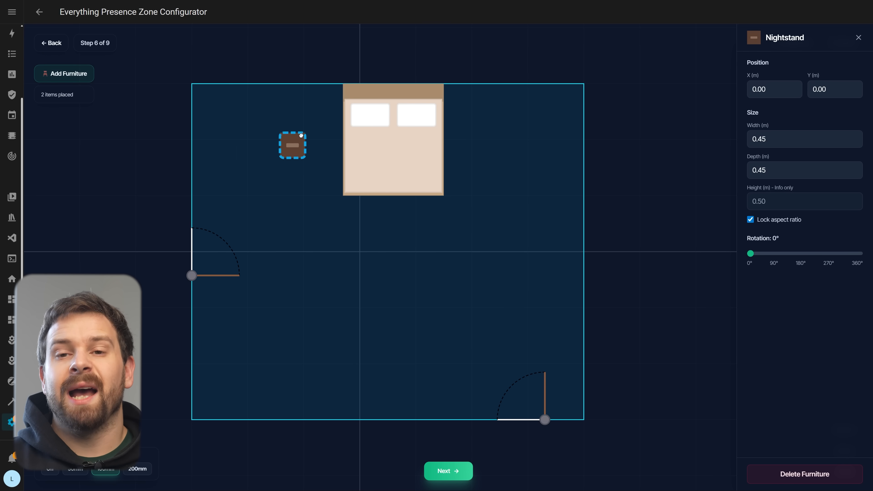
pyautogui.click(63, 73)
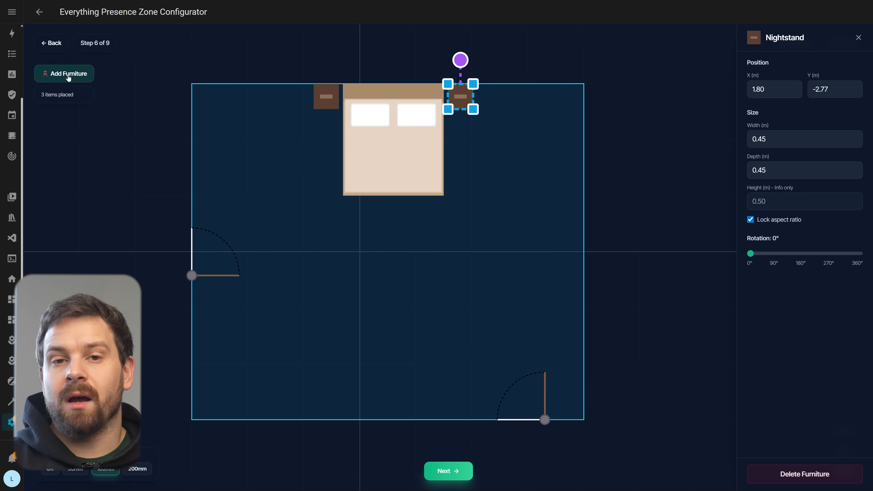
pyautogui.click(64, 73)
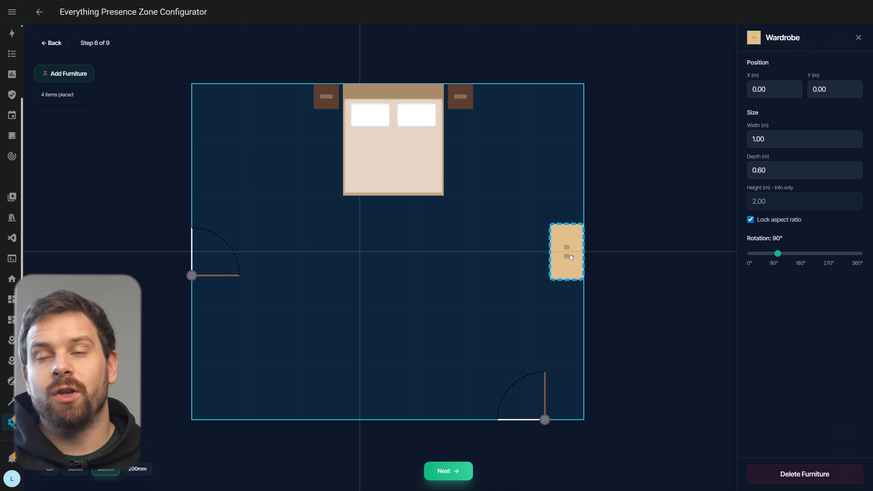
pyautogui.click(63, 73)
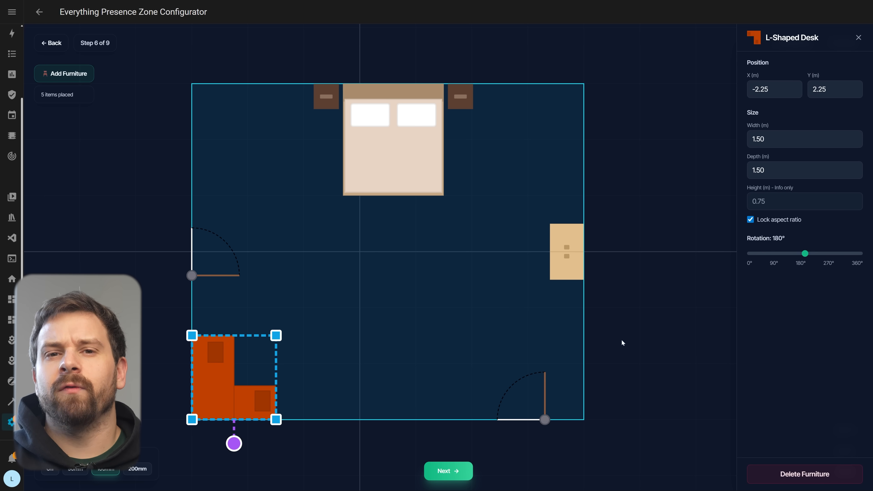
pyautogui.click(64, 73)
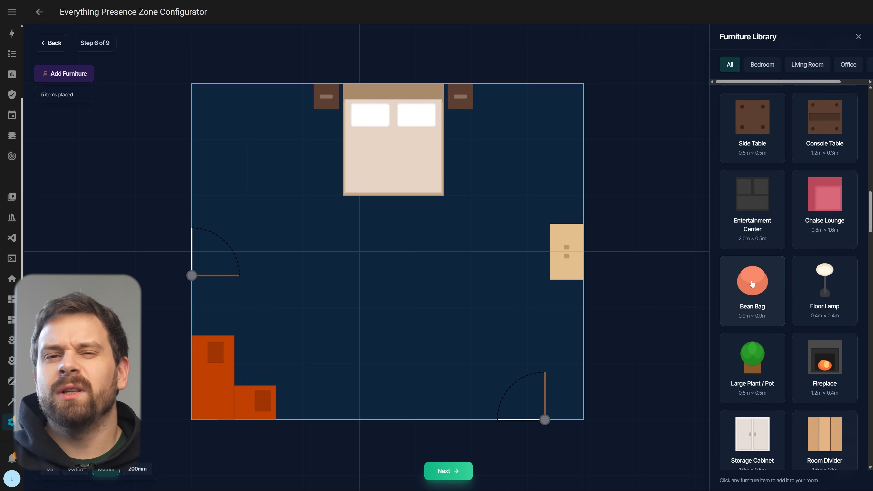
pyautogui.click(752, 284)
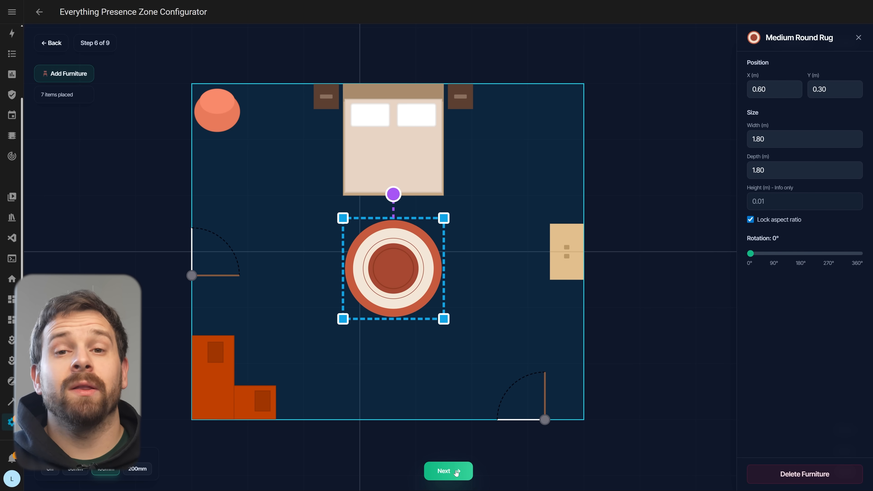
pyautogui.click(448, 471)
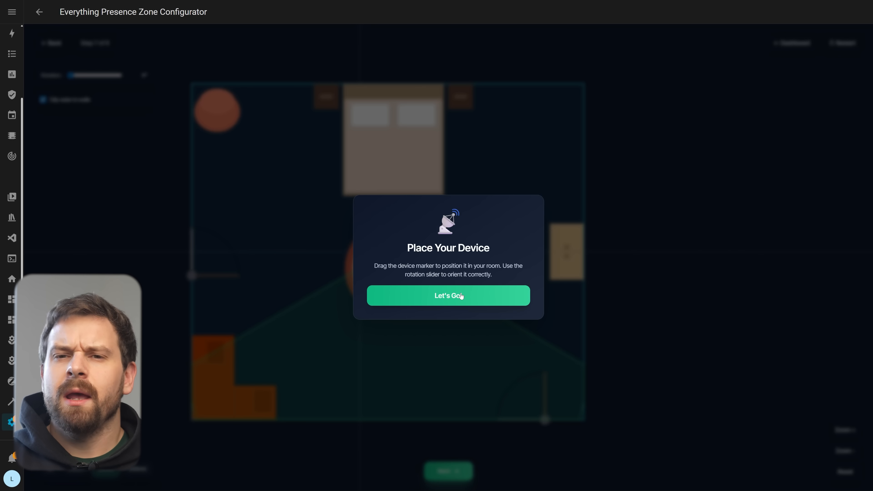
# Set the Rotation slider to about 228° so the clipped radar cone faces the bedroom
pyautogui.click(447, 296)
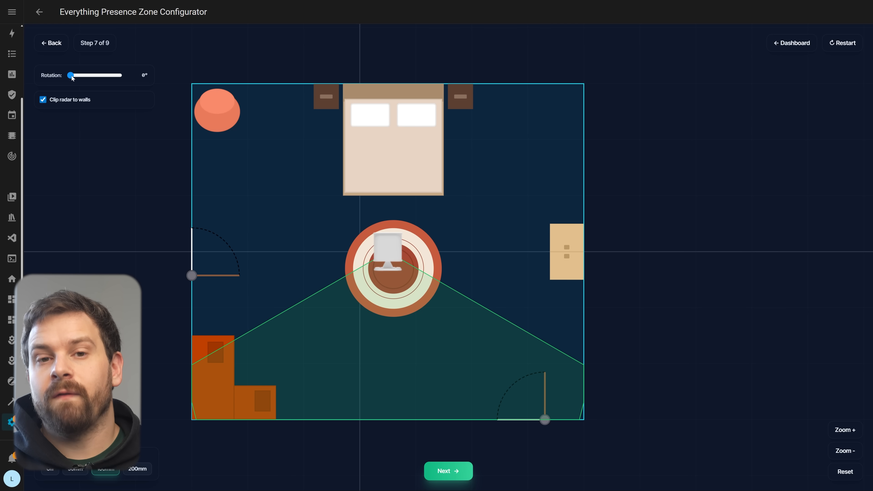
pyautogui.moveTo(71, 75); pyautogui.dragTo(76, 75)
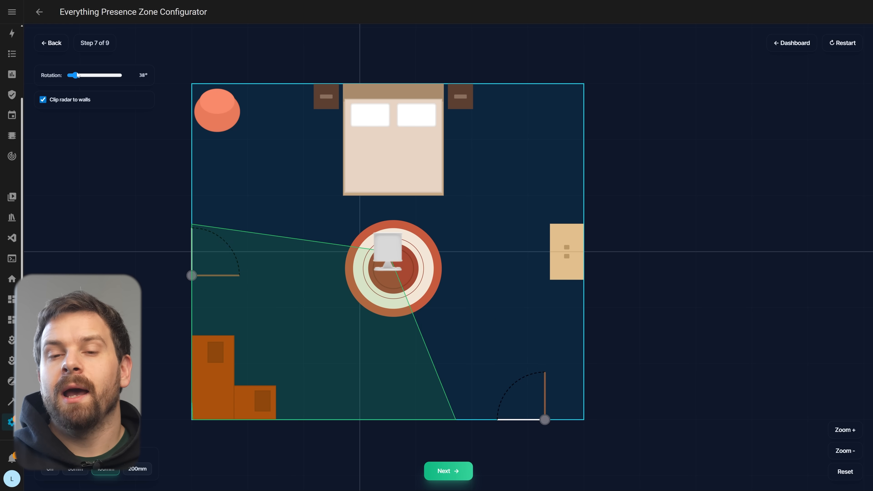
pyautogui.moveTo(75, 75); pyautogui.dragTo(102, 75)
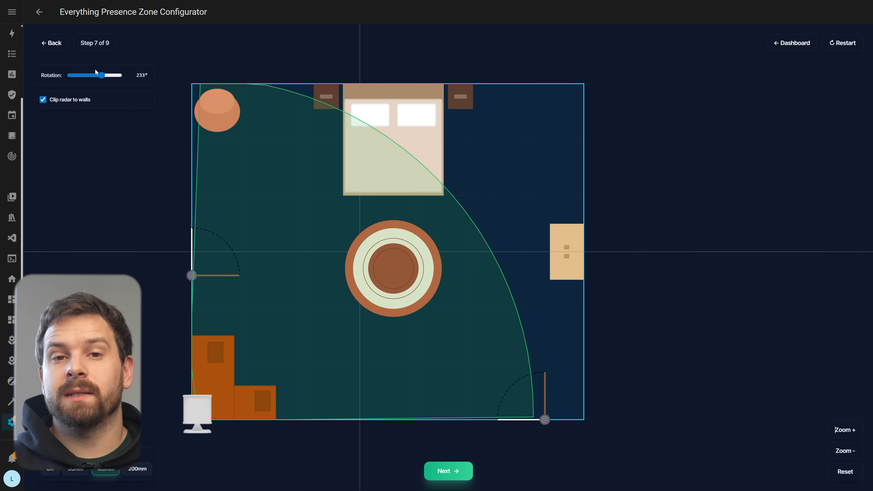
pyautogui.moveTo(104, 75); pyautogui.dragTo(101, 75)
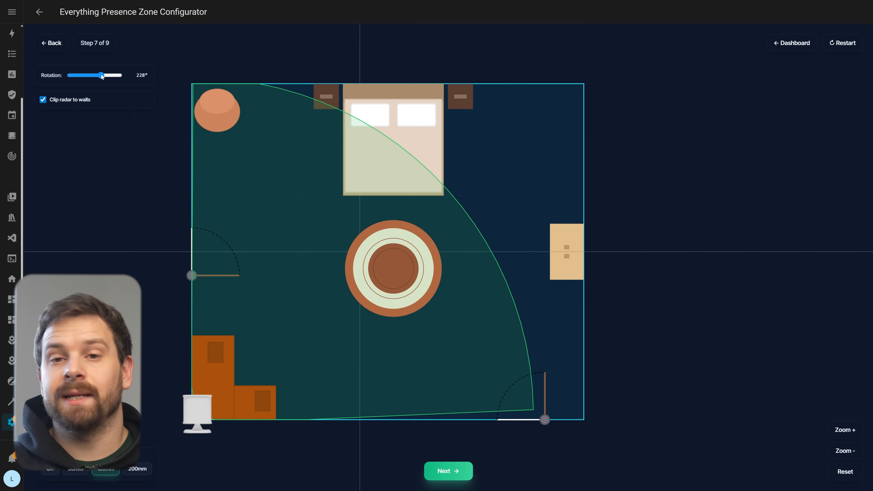
pyautogui.moveTo(101, 75); pyautogui.dragTo(102, 75)
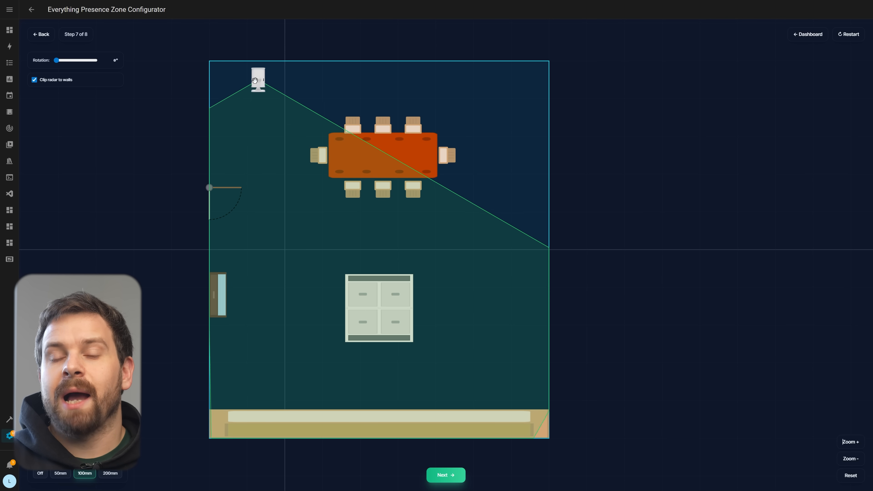
# Drag the meeting-room sensor to the top-left corner at 40°, then the bedroom sensor to 184°
pyautogui.moveTo(257, 78); pyautogui.dragTo(216, 67)
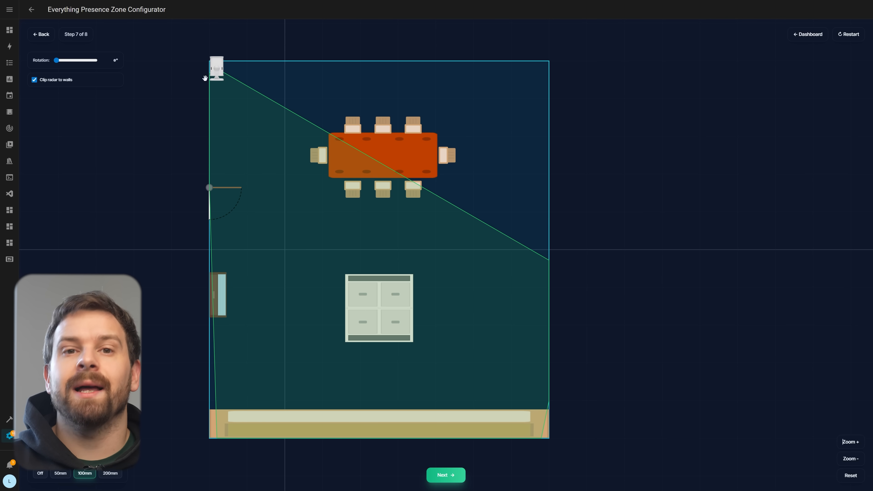
pyautogui.moveTo(56, 60); pyautogui.dragTo(57, 60)
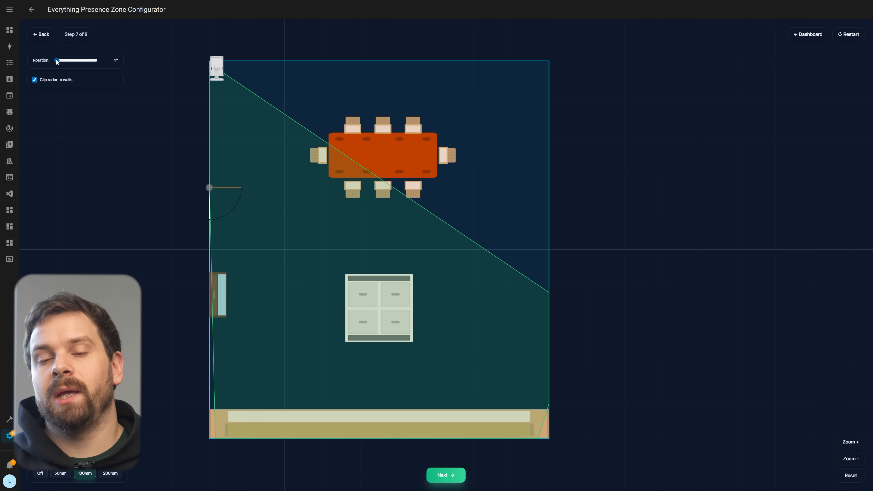
pyautogui.moveTo(55, 60); pyautogui.dragTo(61, 60)
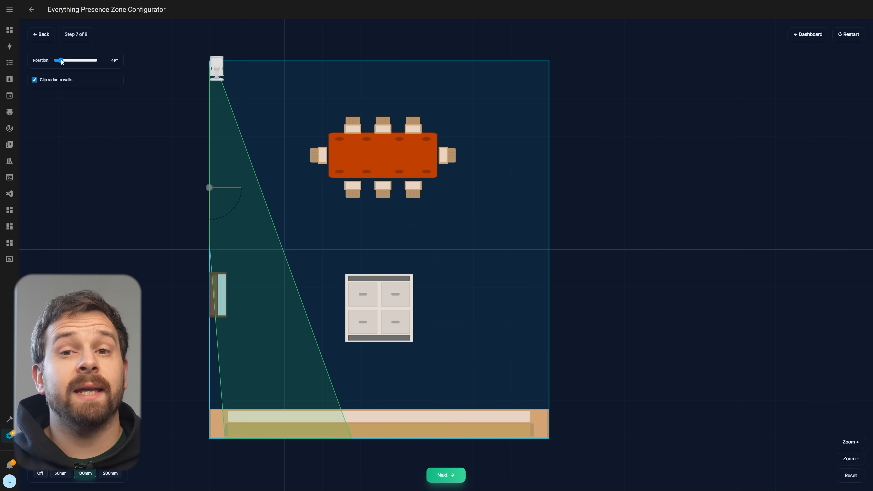
pyautogui.moveTo(57, 60); pyautogui.dragTo(99, 75)
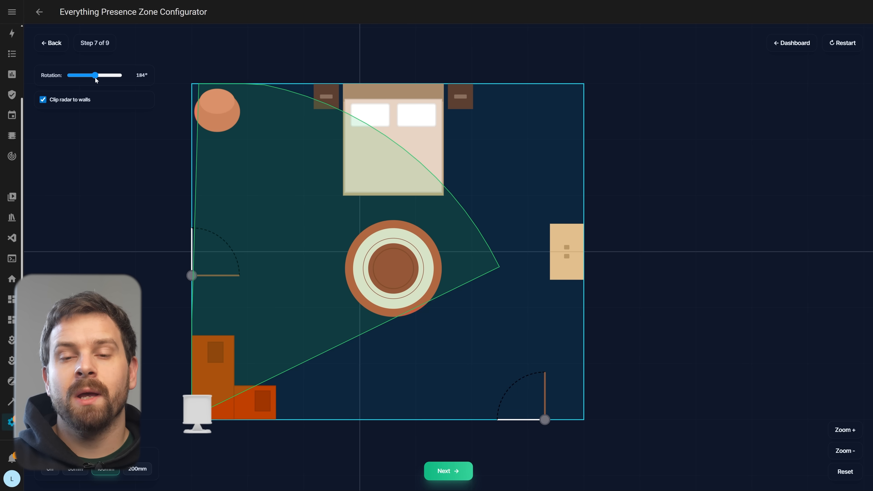
# Rotate the Office sensor to 229°, clip radar coverage to the walls and continue to zone setup
pyautogui.moveTo(85, 75); pyautogui.dragTo(104, 76)
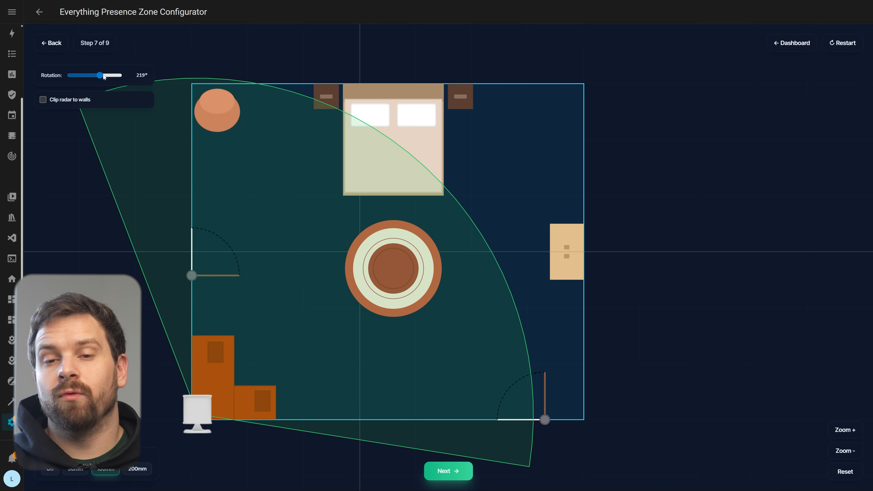
pyautogui.moveTo(103, 75); pyautogui.dragTo(98, 75)
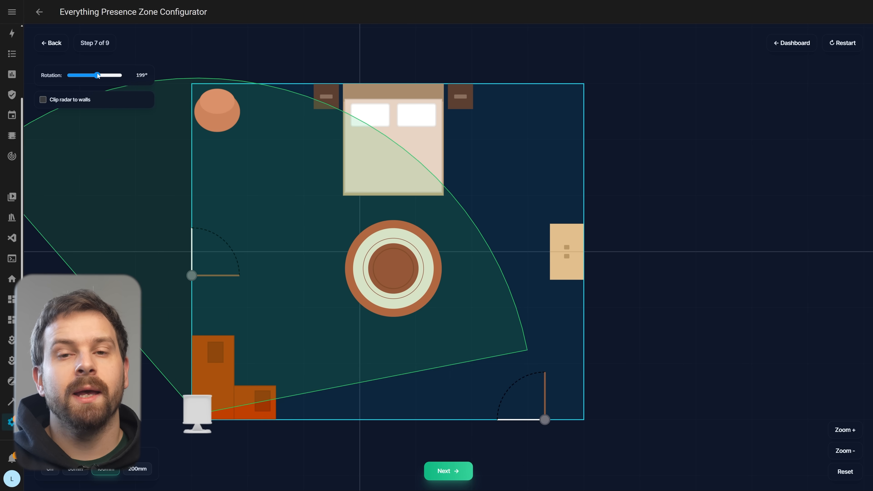
pyautogui.moveTo(97, 76); pyautogui.dragTo(101, 75)
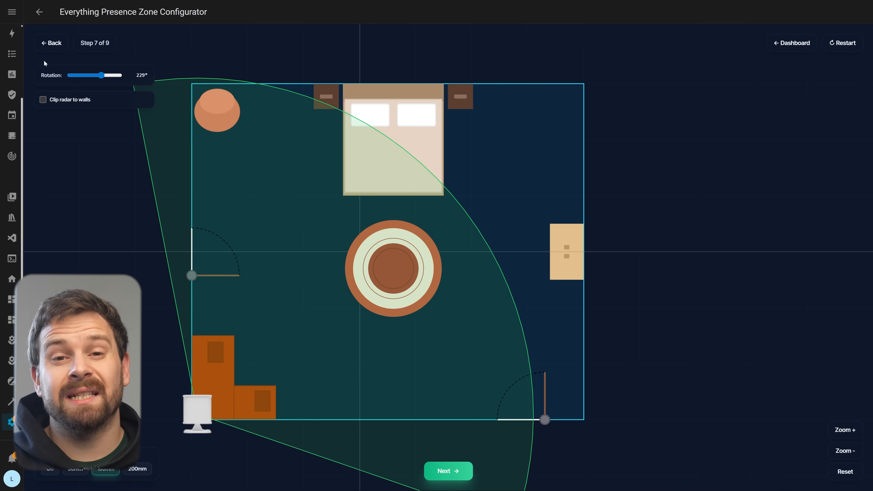
pyautogui.click(43, 99)
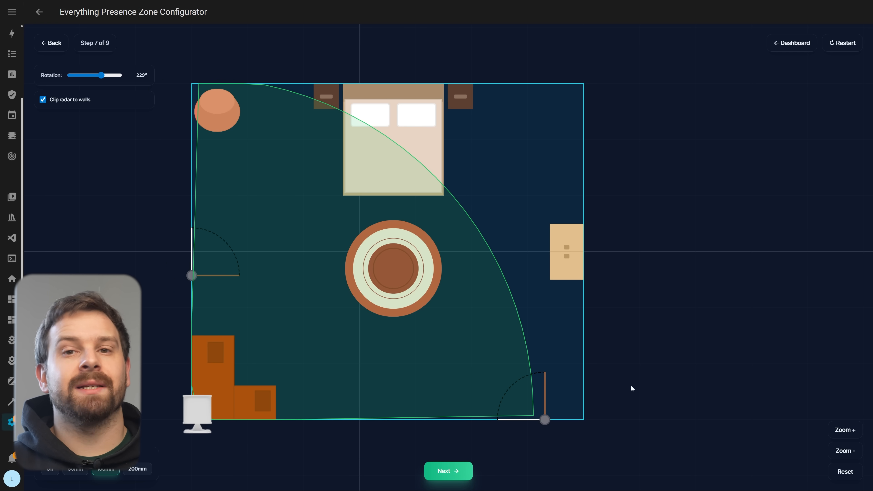
pyautogui.moveTo(477, 330)
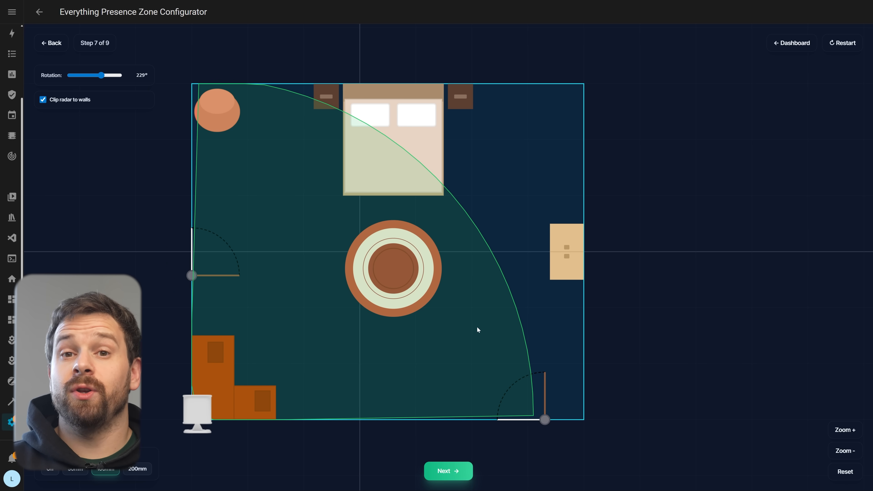
pyautogui.click(449, 471)
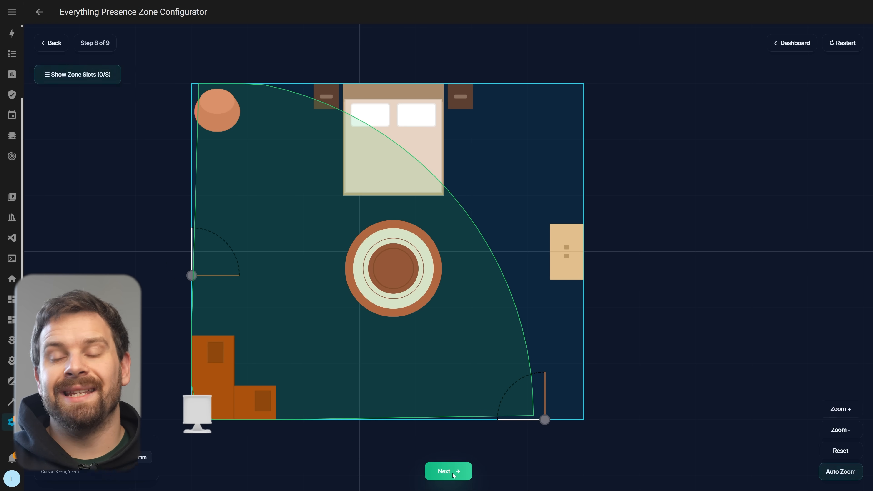
# Create Zone 1 via Show Zone Slots and dismiss the Define Detection Zones intro
pyautogui.click(448, 471)
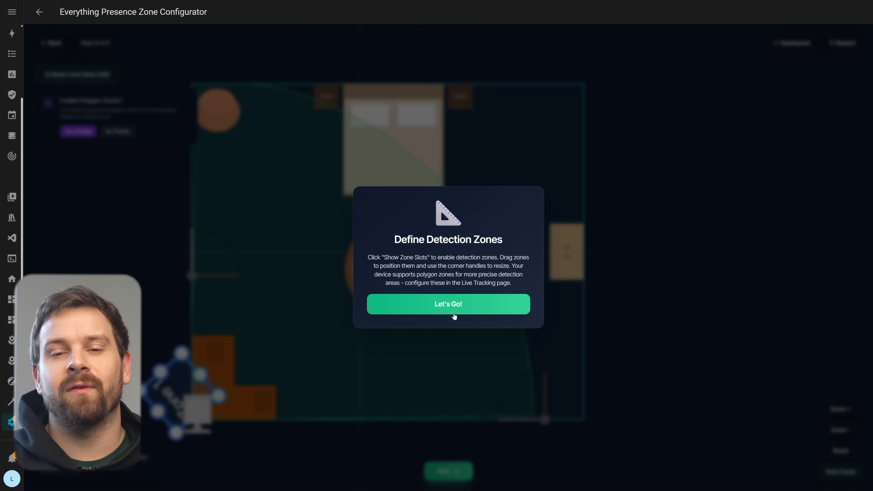
pyautogui.click(448, 304)
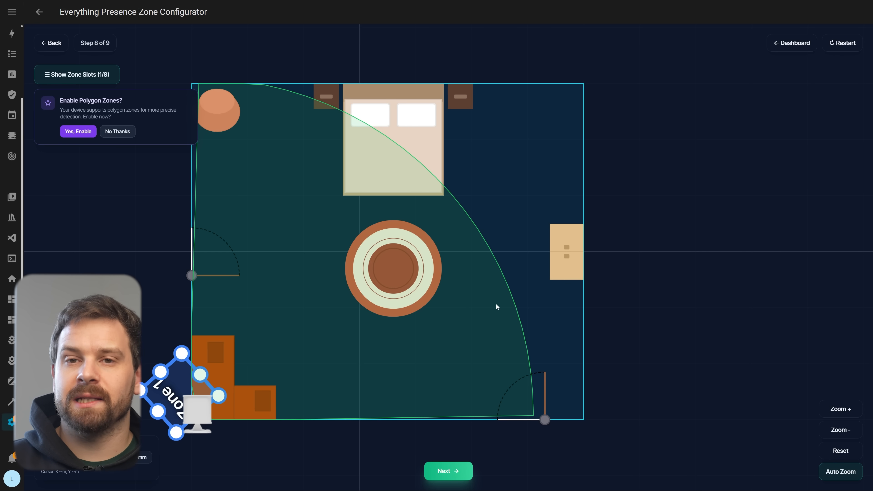
pyautogui.moveTo(477, 307)
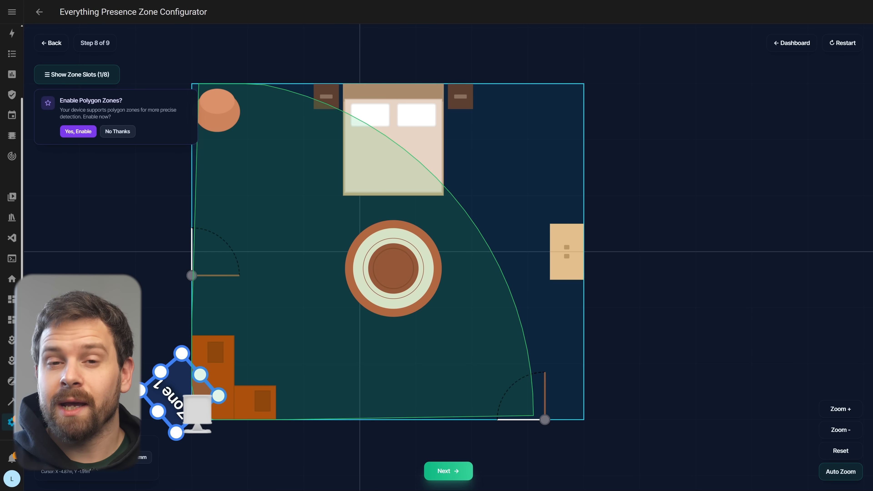
# Enable polygon zones with Yes, Enable and drag a Zone 1 corner over the bed
pyautogui.click(78, 131)
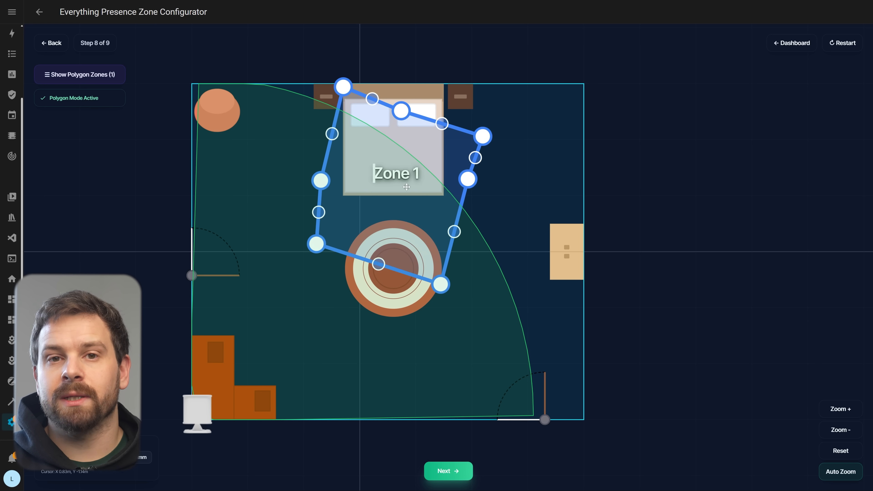
pyautogui.moveTo(320, 181); pyautogui.dragTo(336, 198)
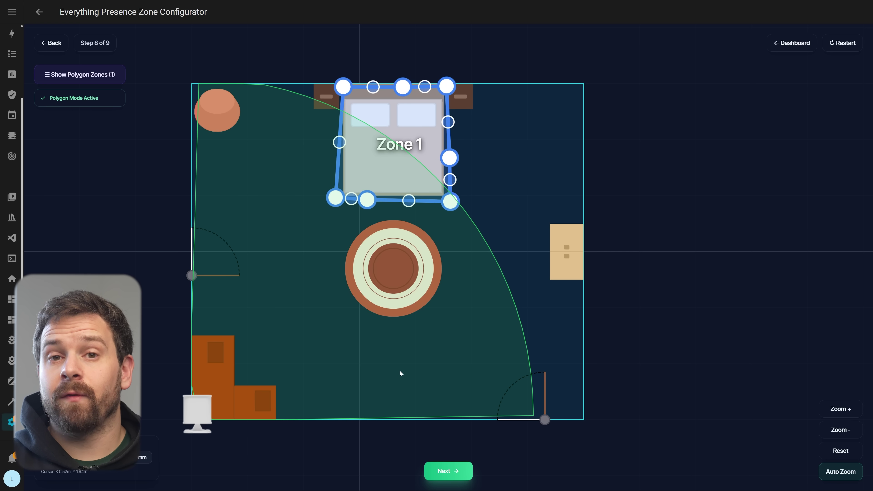
pyautogui.moveTo(338, 326)
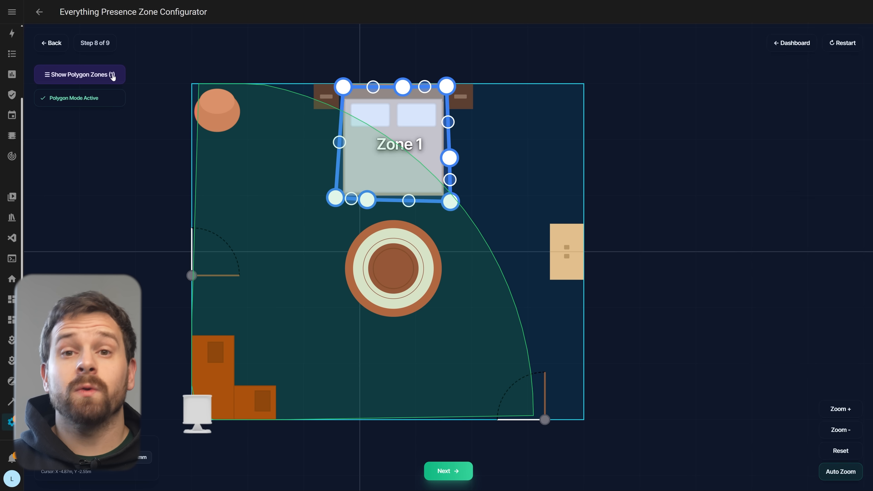
# Check the Show Polygon Zones list confirming Zone 1 as the only zone, then close it
pyautogui.click(79, 74)
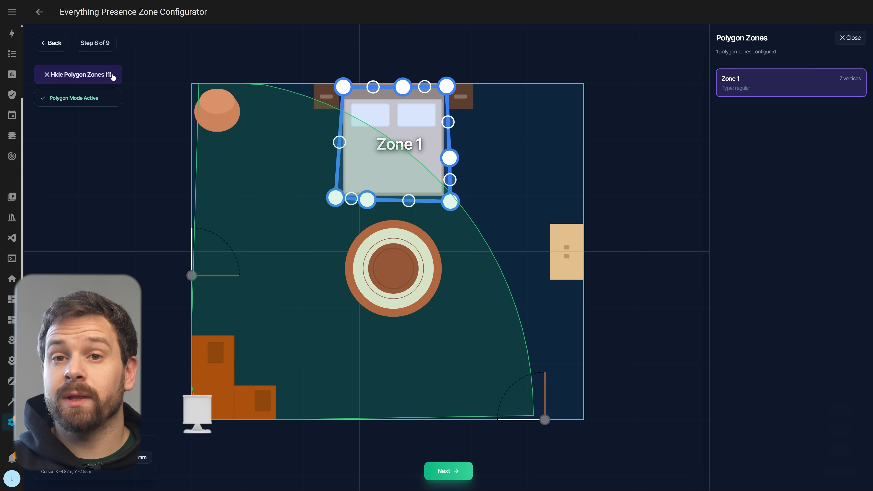
pyautogui.click(851, 37)
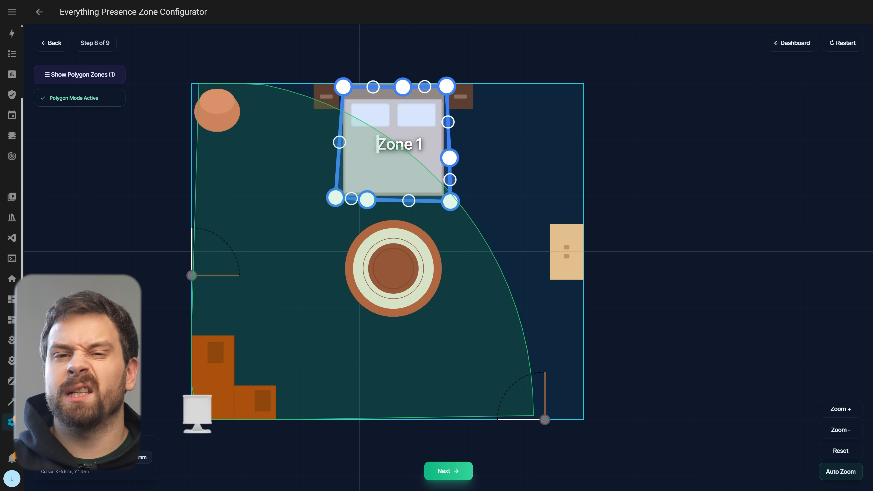
pyautogui.moveTo(195, 322)
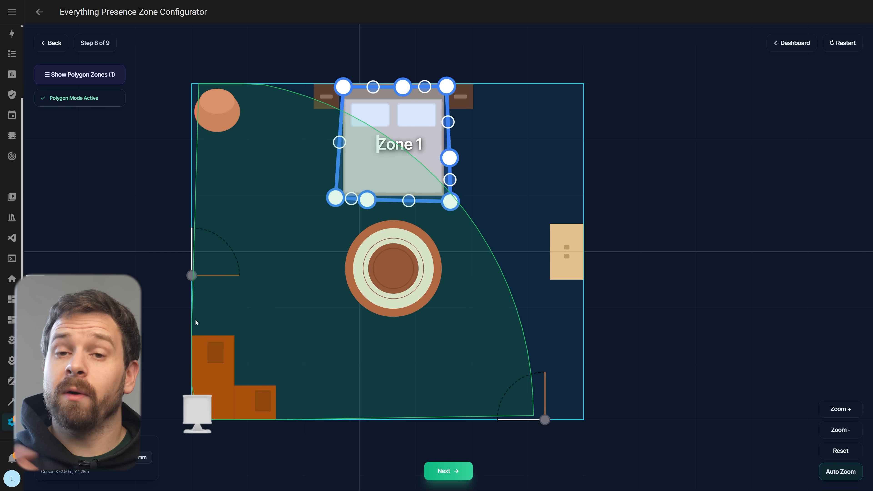
pyautogui.moveTo(329, 277)
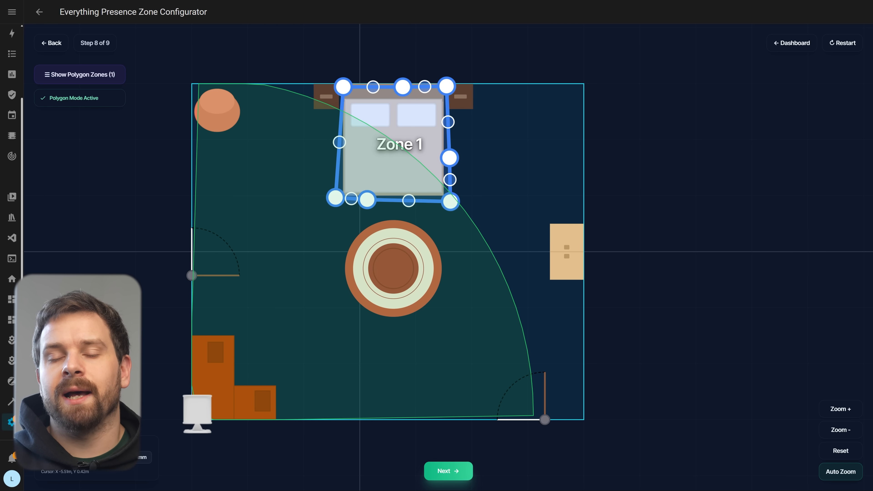
pyautogui.moveTo(538, 392)
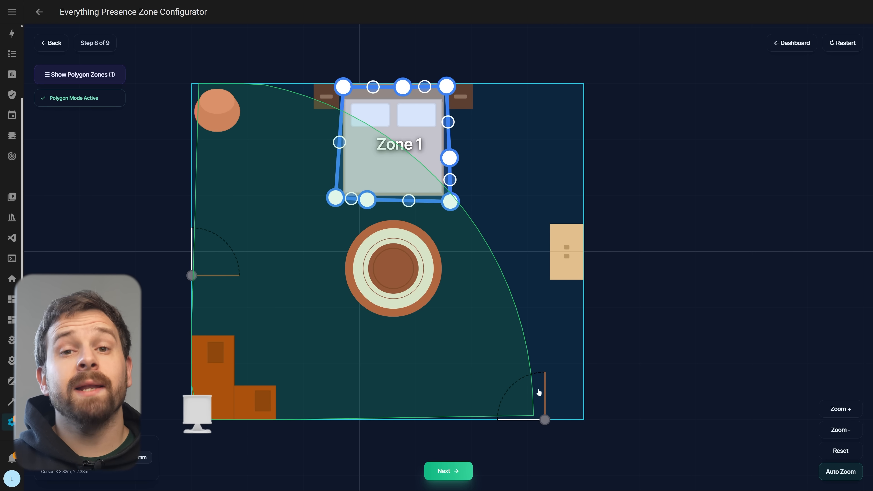
# Reach Setup Complete, review the summary and push the Office zones to the device
pyautogui.click(448, 471)
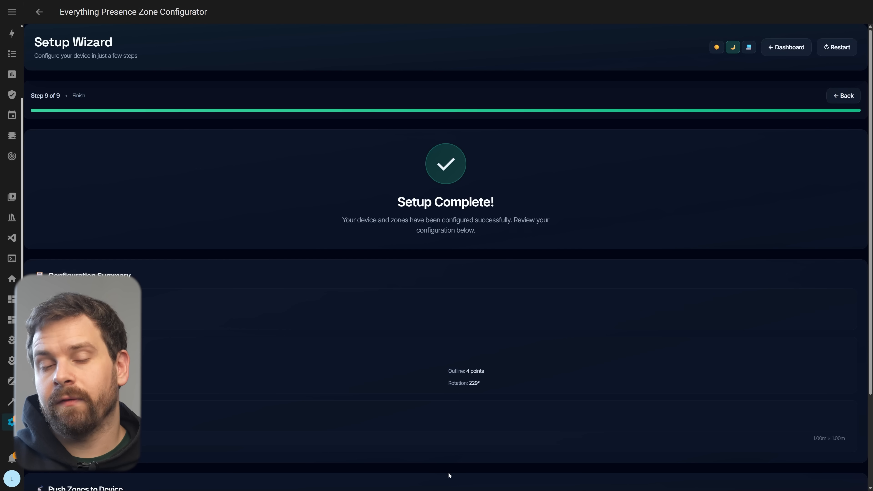
pyautogui.moveTo(685, 291)
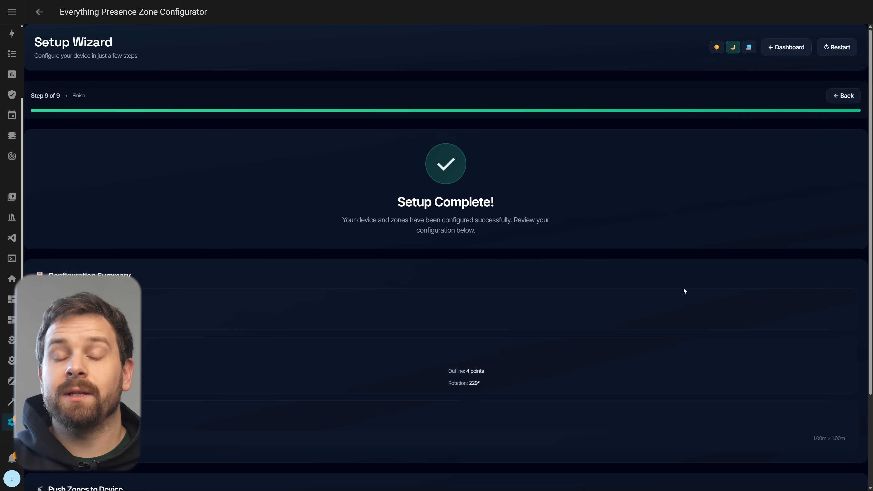
pyautogui.moveTo(654, 333)
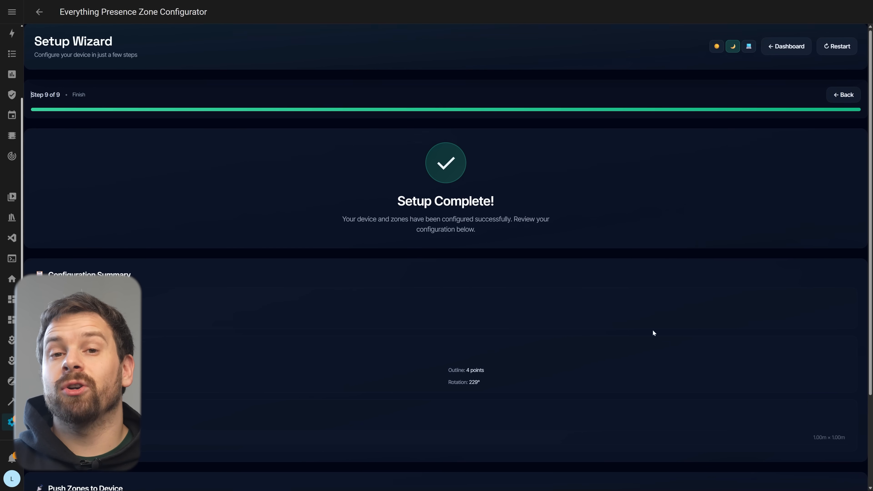
pyautogui.scroll(-3)
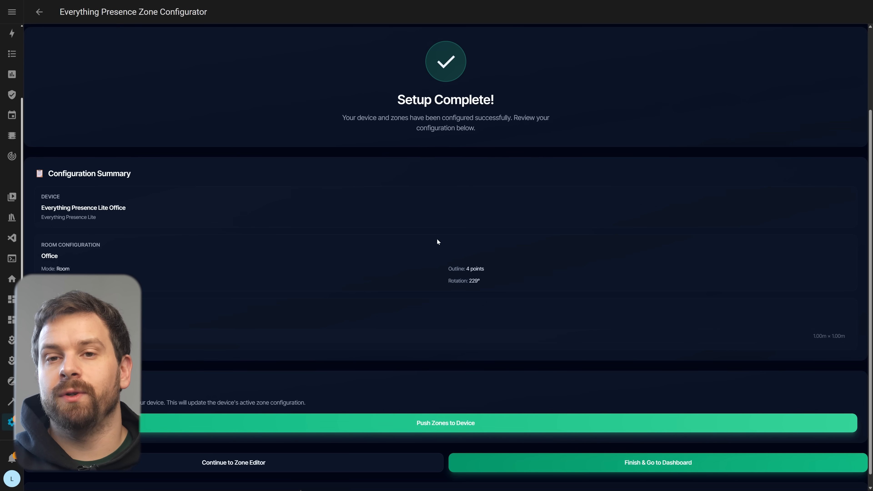
pyautogui.scroll(3)
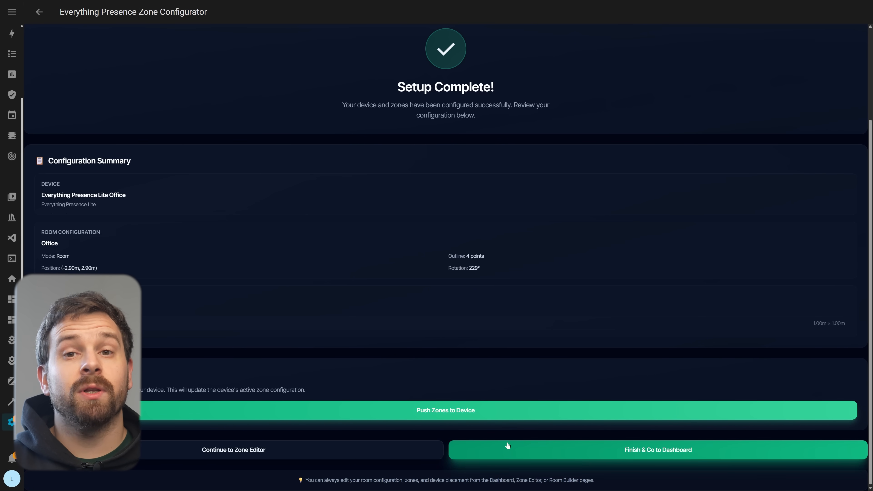
pyautogui.moveTo(507, 419)
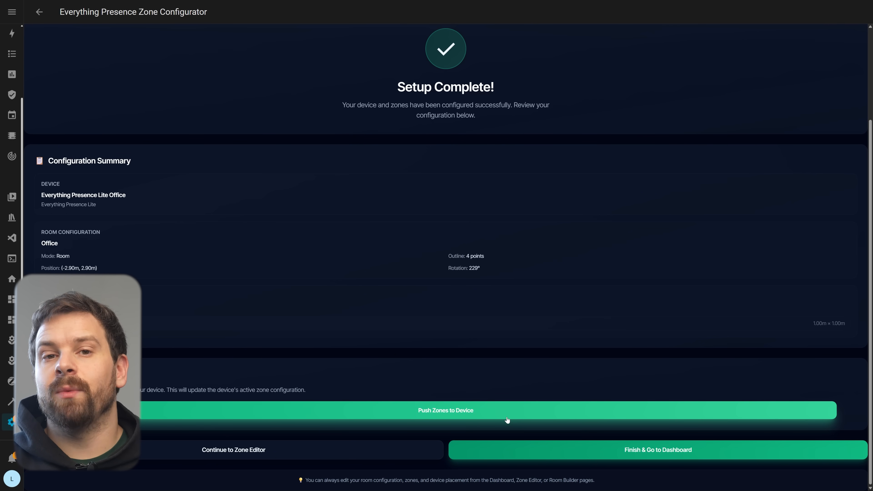
pyautogui.click(446, 411)
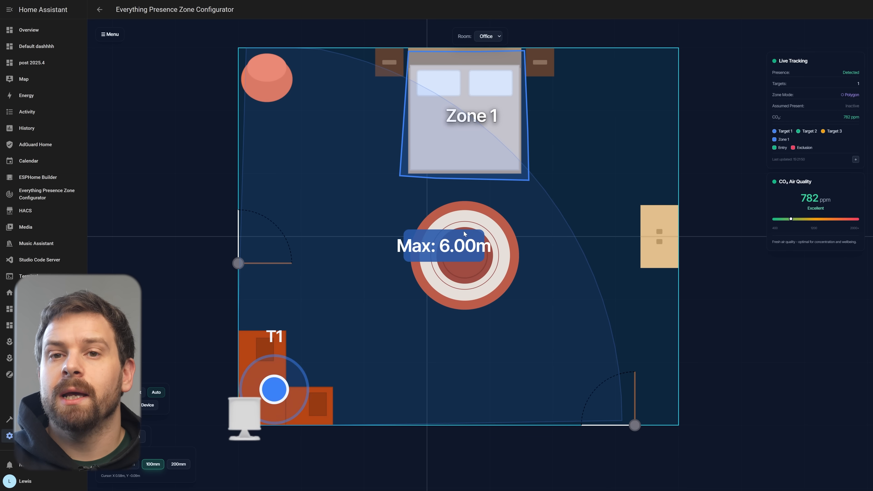
pyautogui.moveTo(161, 141)
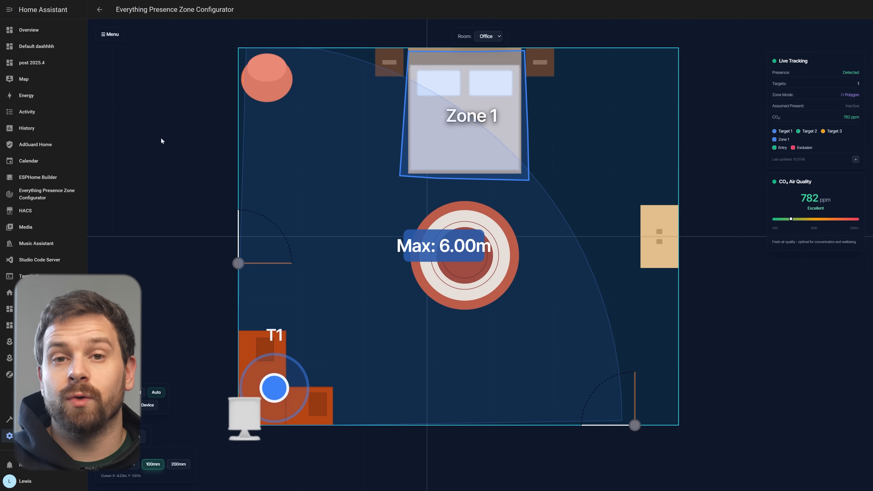
# Show the Menu with Add Device, Zone Editor, Room Builder and Settings entries
pyautogui.click(110, 34)
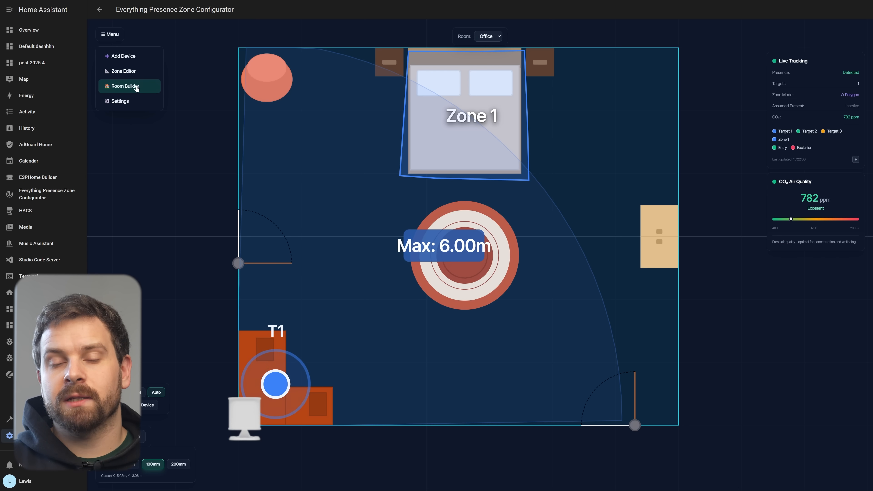
# Enter Room Builder for the Office, check the left wall's length and show room Settings
pyautogui.click(126, 86)
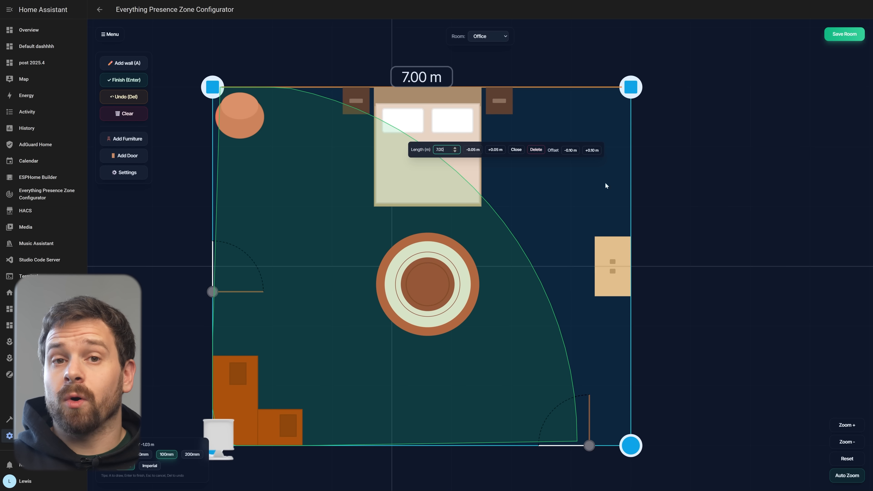
pyautogui.click(515, 150)
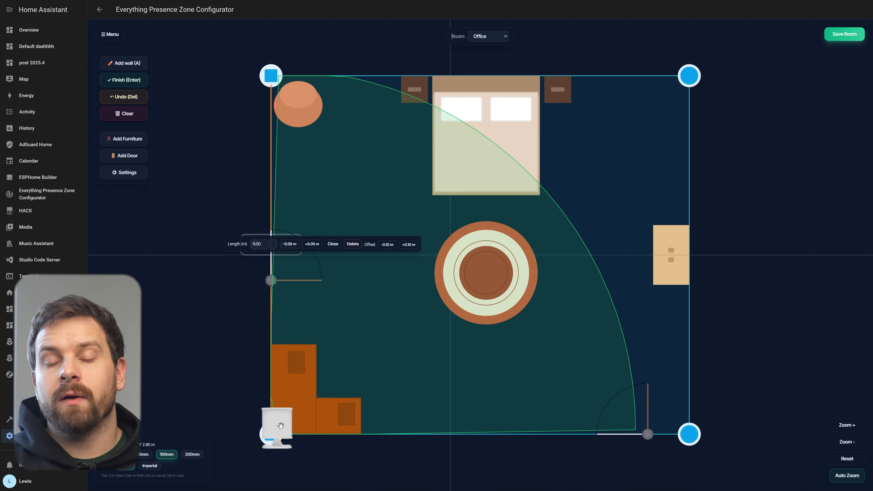
pyautogui.click(124, 171)
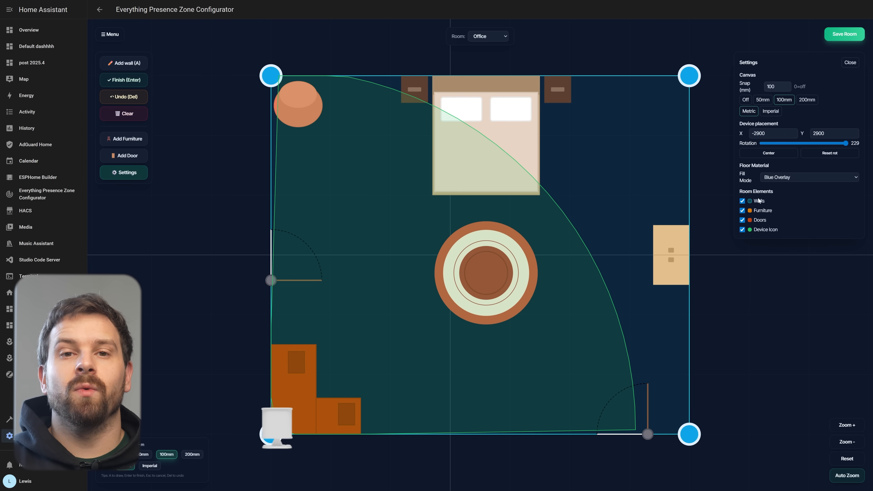
# Set Fill Mode to Floor Material and, after Oak, Walnut and Herringbone, choose Gray Carpet
pyautogui.click(742, 201)
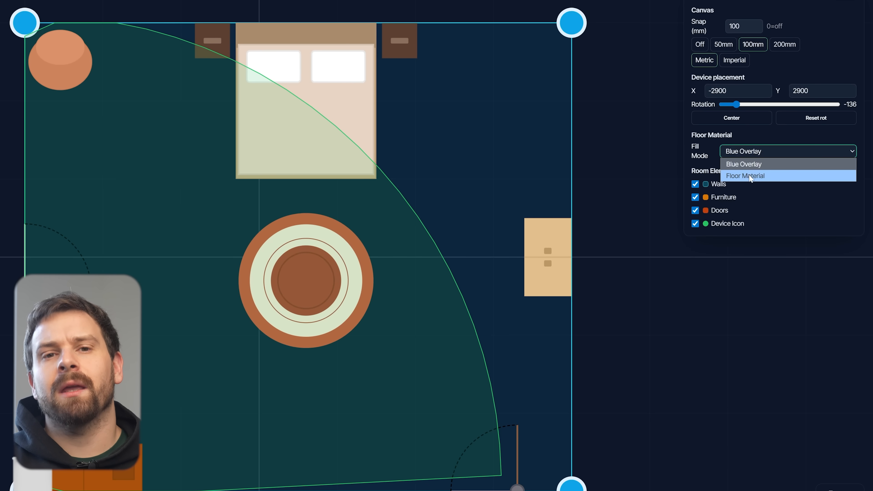
pyautogui.click(746, 176)
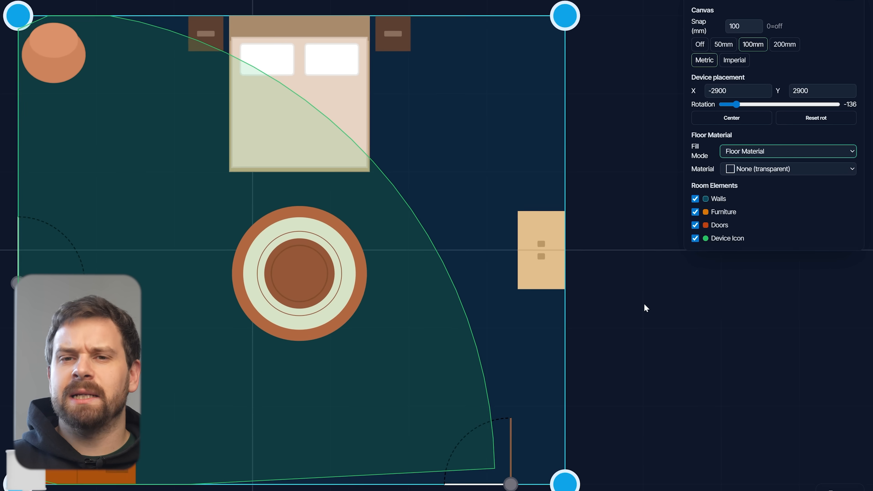
pyautogui.click(787, 169)
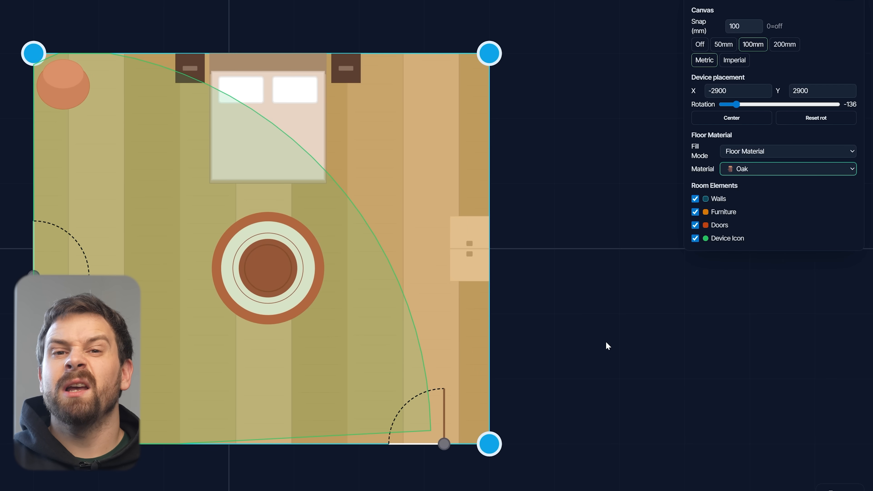
pyautogui.click(787, 169)
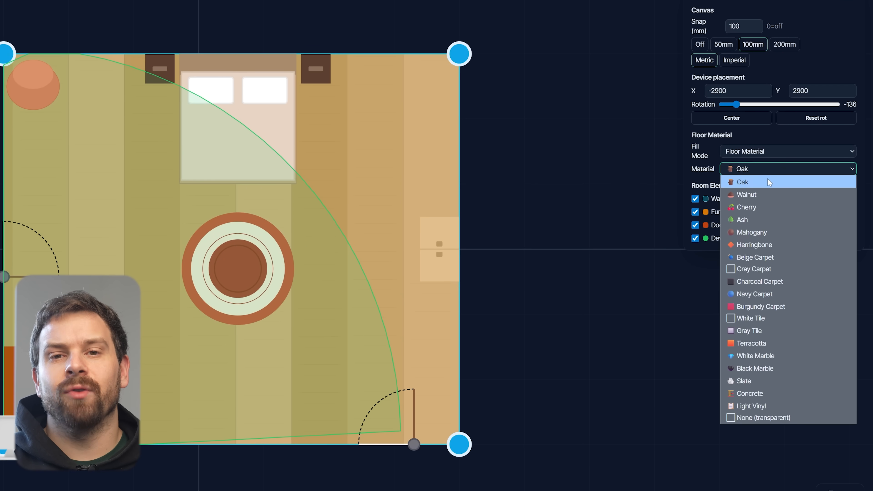
pyautogui.click(745, 195)
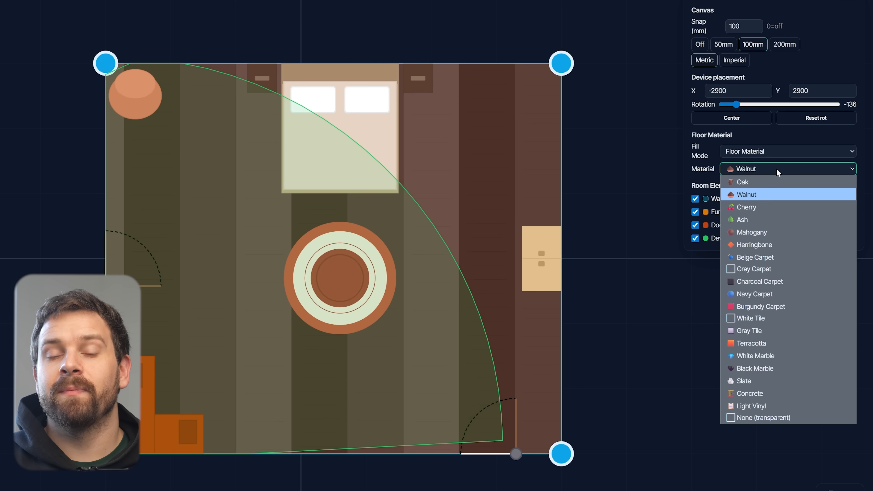
pyautogui.click(754, 245)
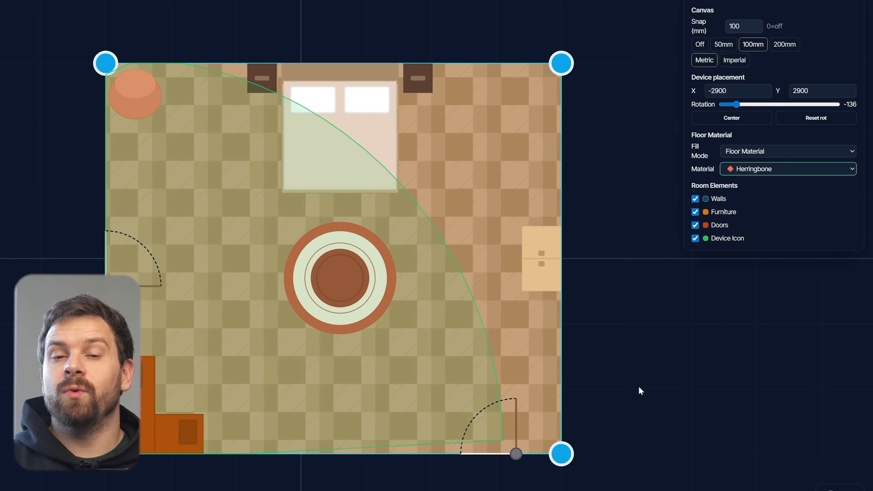
pyautogui.click(787, 169)
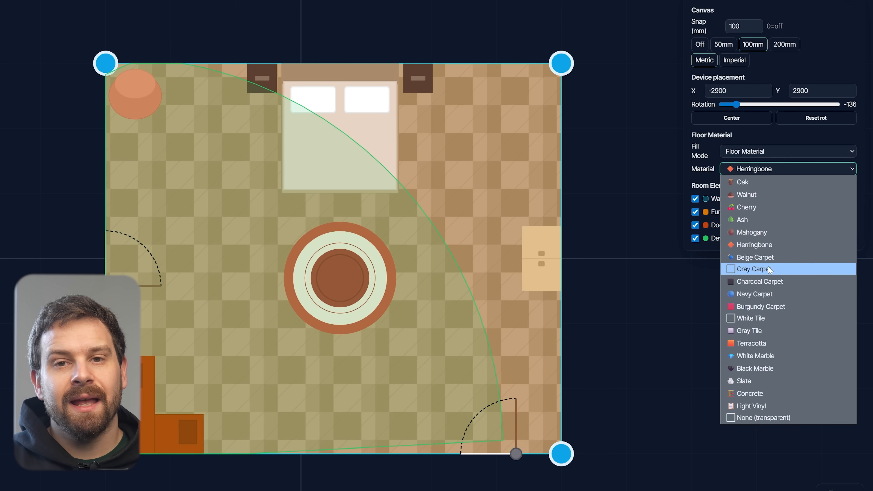
pyautogui.click(755, 269)
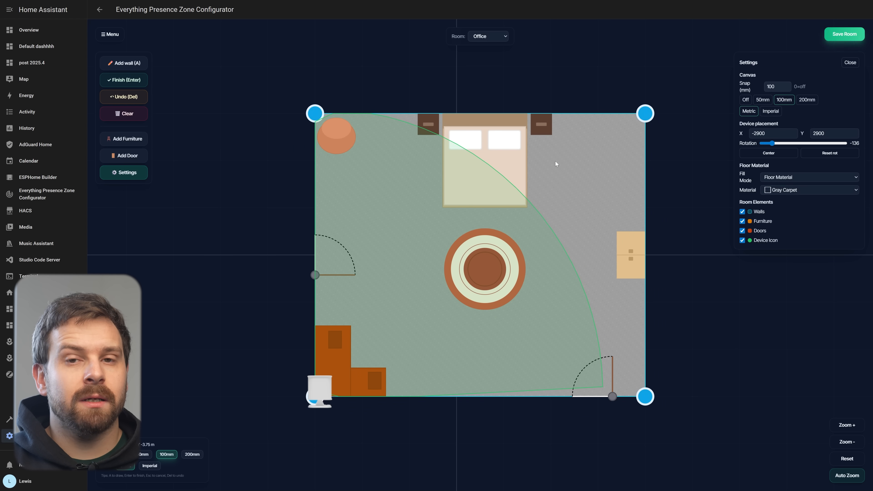
# Go to Menu > Zone Editor for the Office and show its polygon zone slots
pyautogui.click(109, 34)
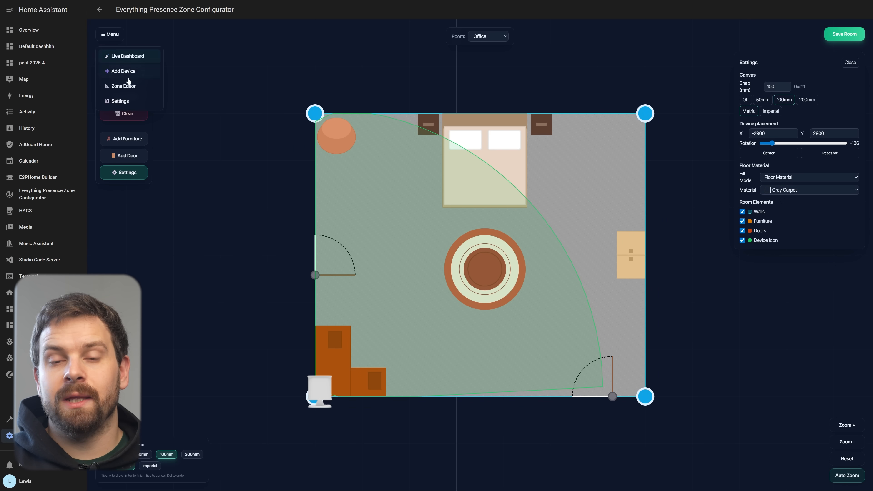
pyautogui.click(122, 86)
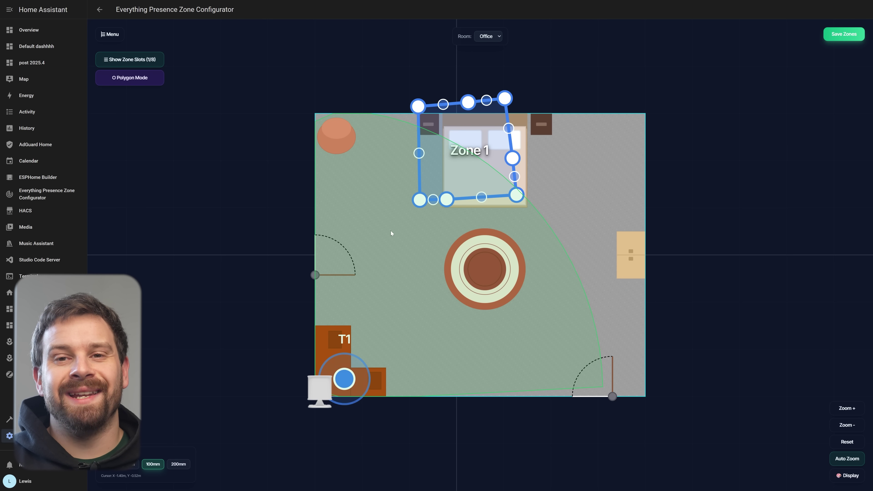
pyautogui.moveTo(134, 71)
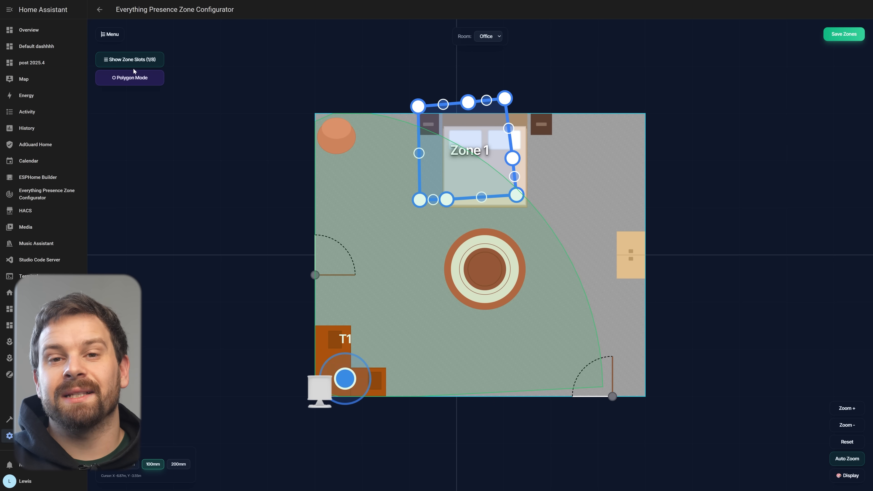
pyautogui.click(129, 59)
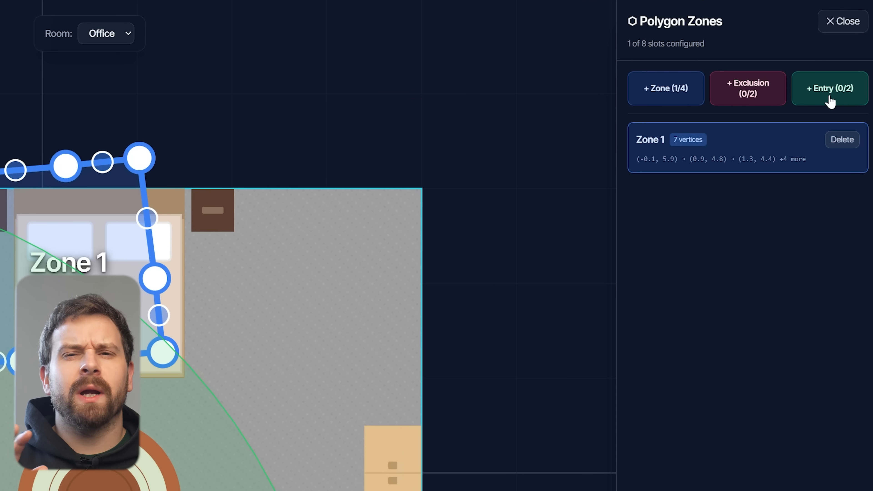
# Add Entry 1 with + Entry and finish its polygon by the lower door
pyautogui.click(830, 88)
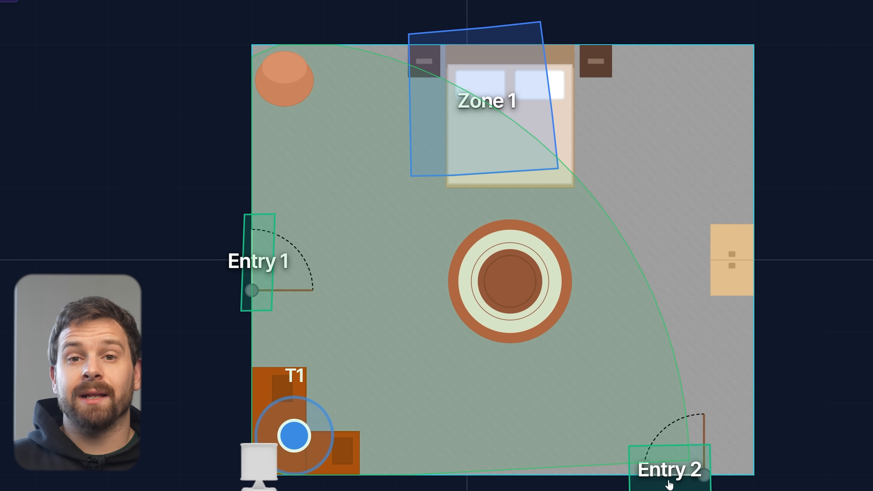
pyautogui.click(258, 262)
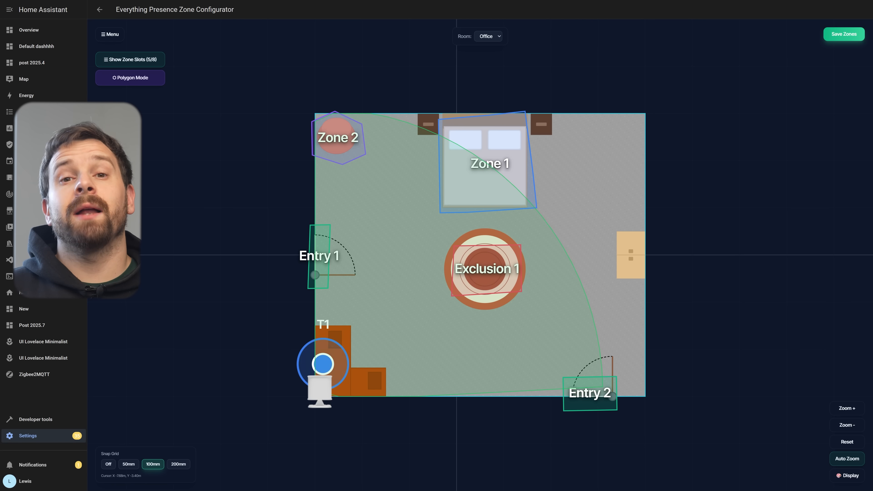
# Return to the Live Dashboard via the menu and briefly expand the detailed target tracking panel
pyautogui.click(110, 35)
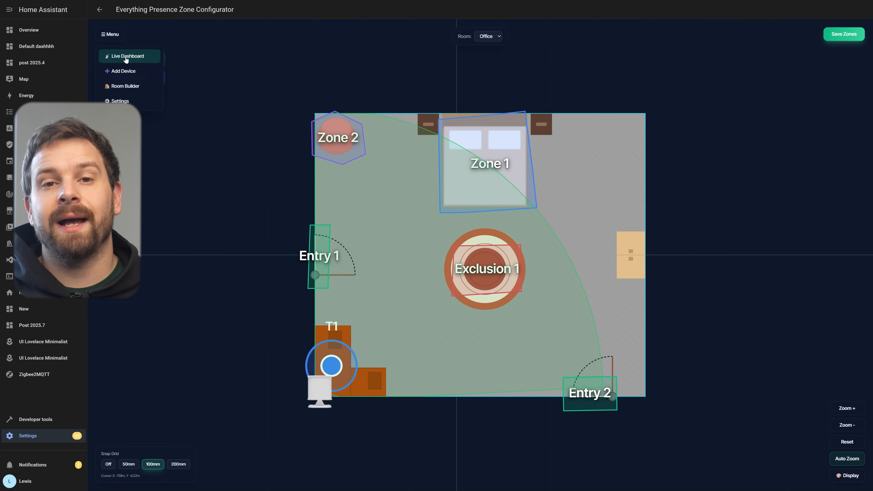
pyautogui.click(129, 56)
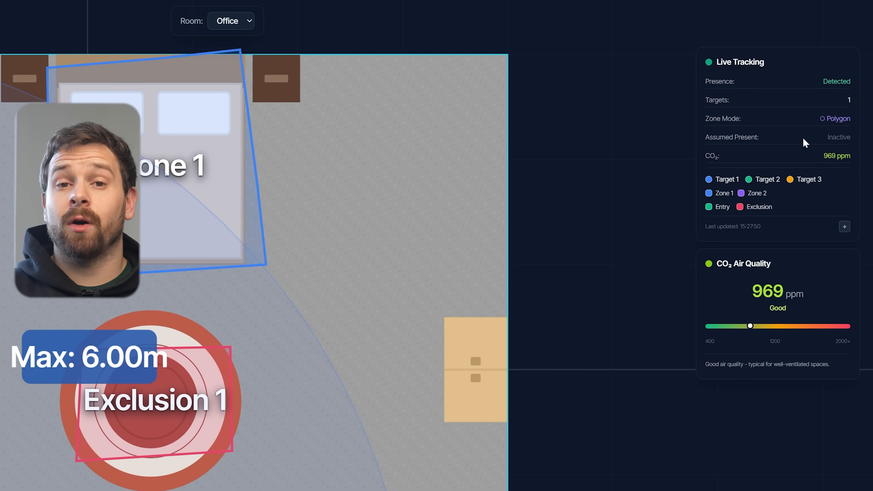
pyautogui.moveTo(809, 171)
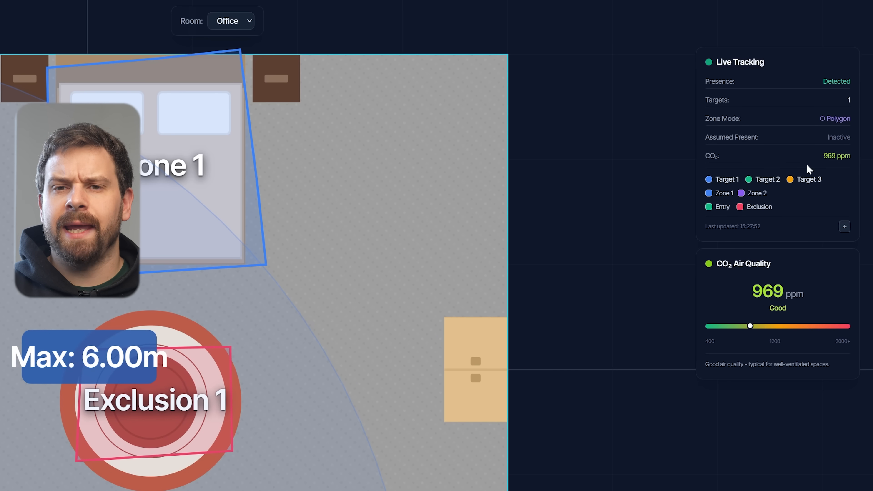
pyautogui.moveTo(794, 206)
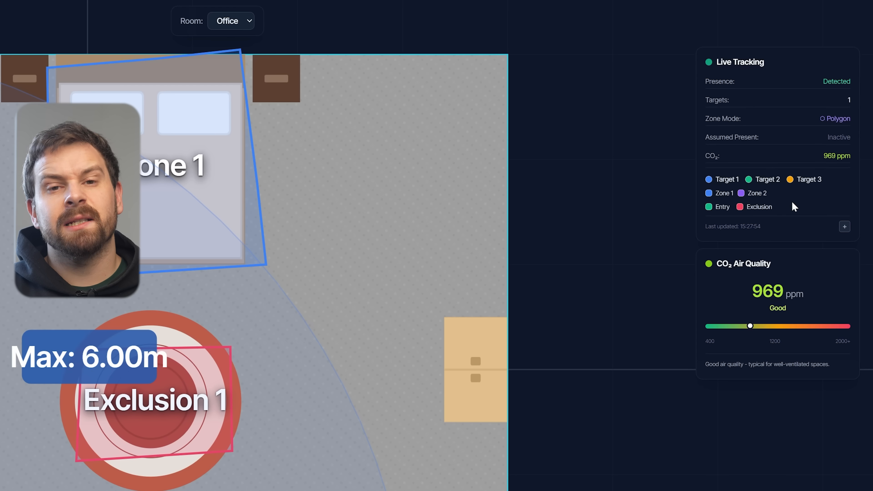
pyautogui.moveTo(706, 199)
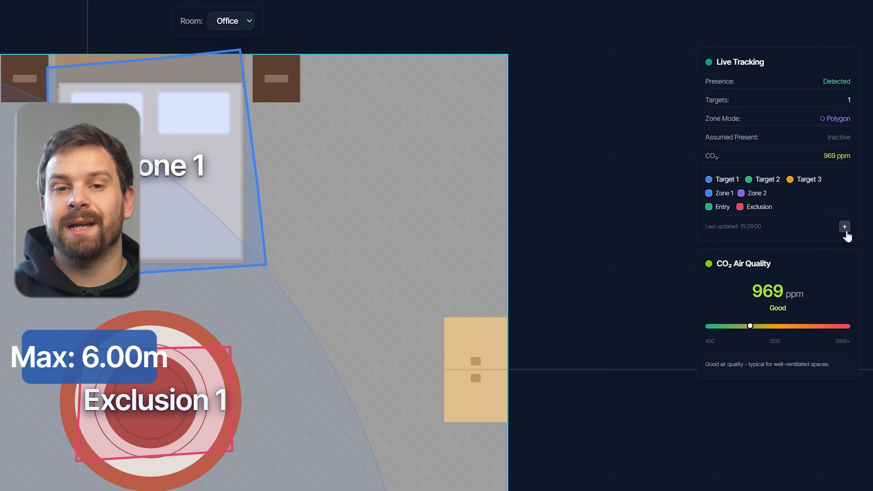
pyautogui.click(845, 227)
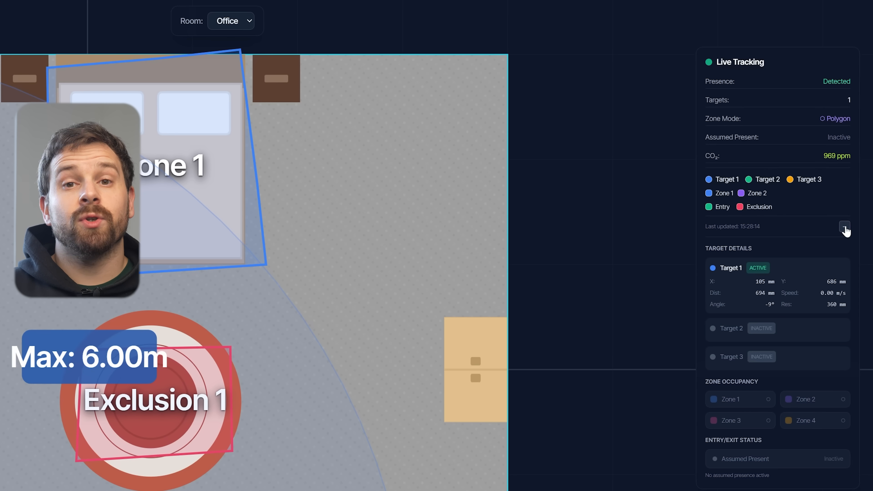
pyautogui.moveTo(844, 228)
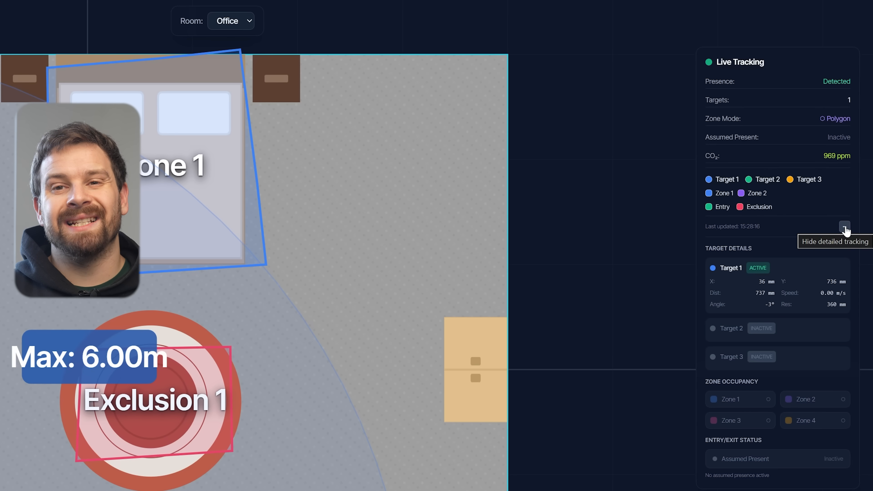
pyautogui.click(844, 227)
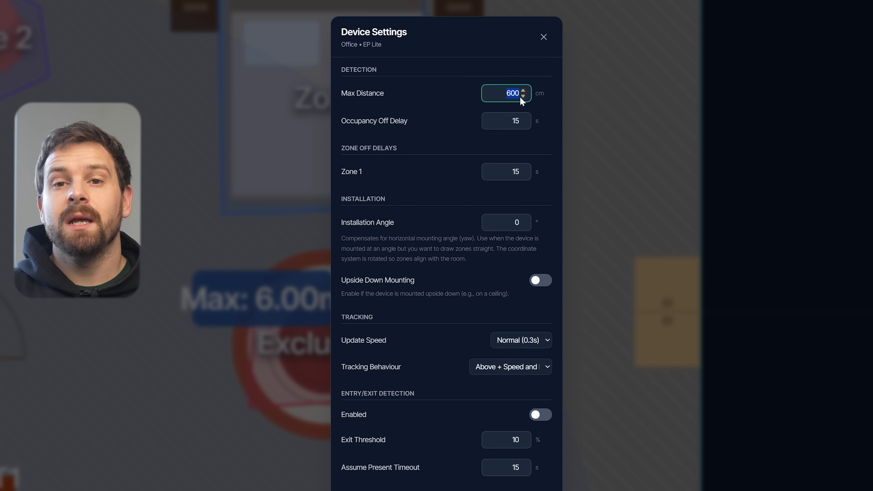
# Lower the Office Max Distance from 600 cm to 300 cm and close Device Settings
pyautogui.click(522, 96)
pyautogui.write('300')
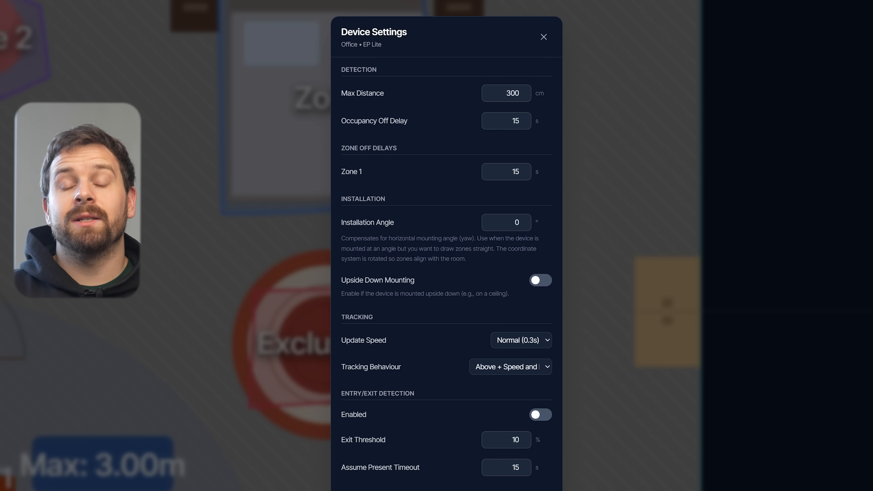
pyautogui.click(543, 37)
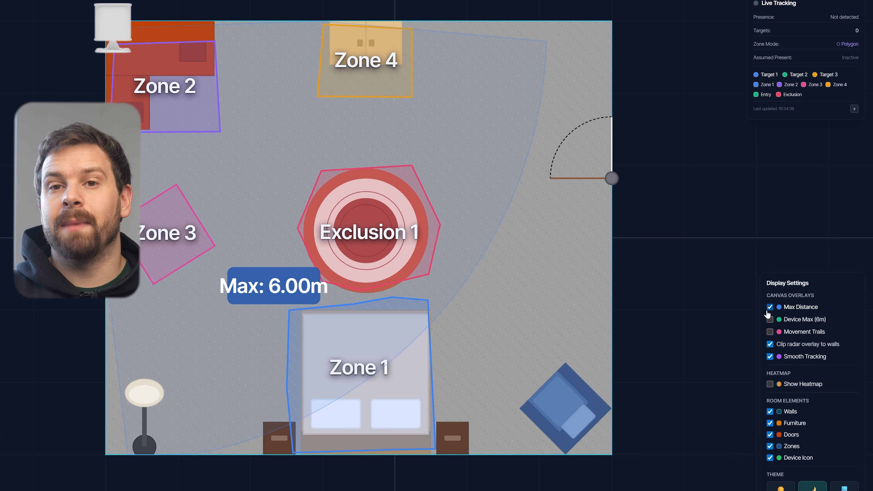
pyautogui.click(770, 307)
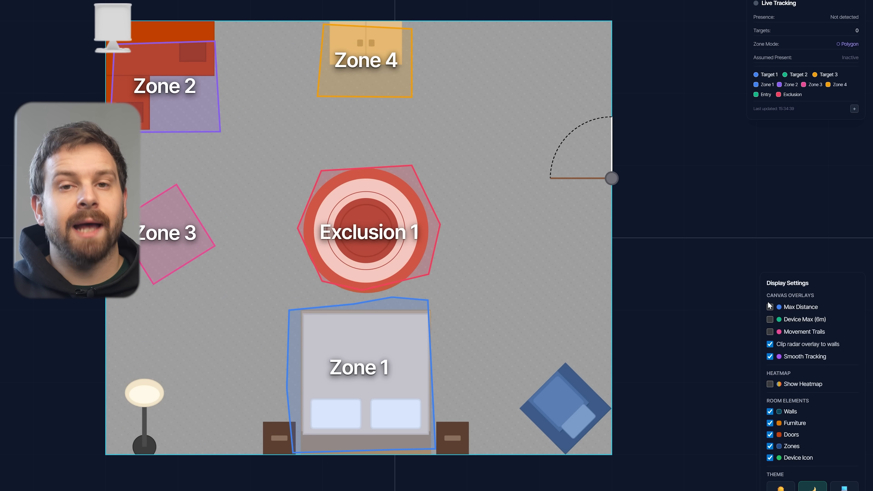
pyautogui.click(770, 307)
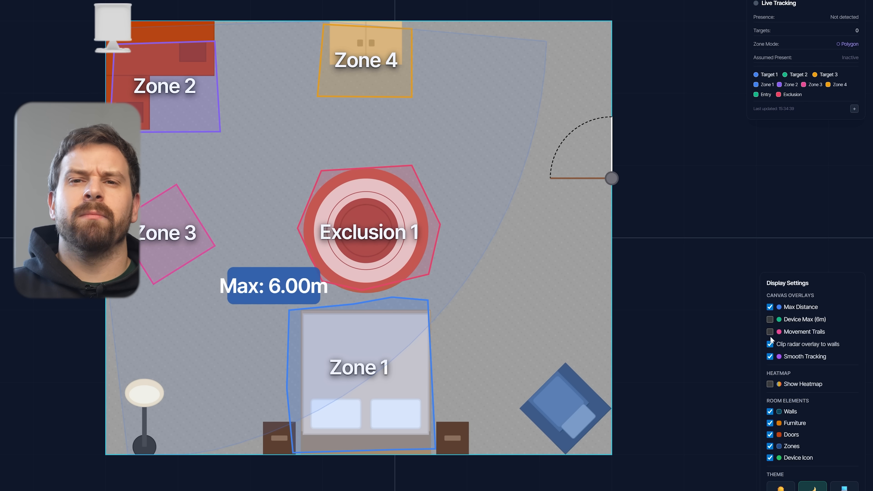
pyautogui.click(770, 344)
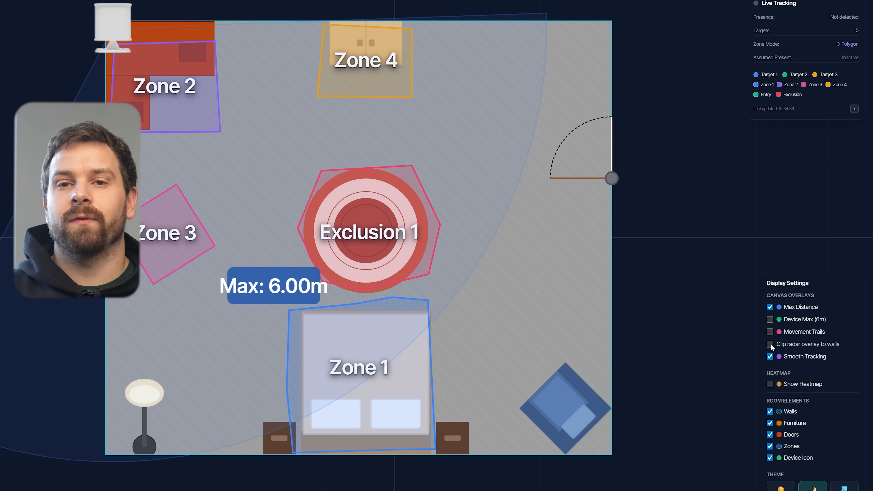
pyautogui.click(771, 319)
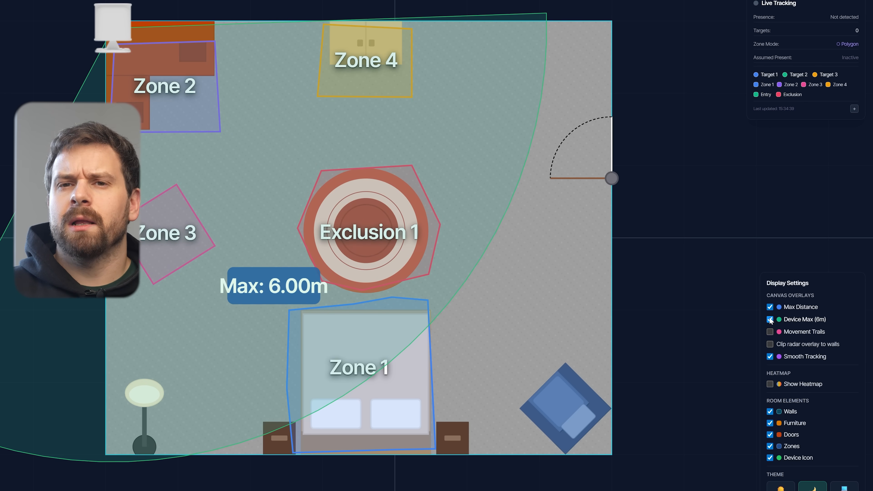
pyautogui.click(771, 307)
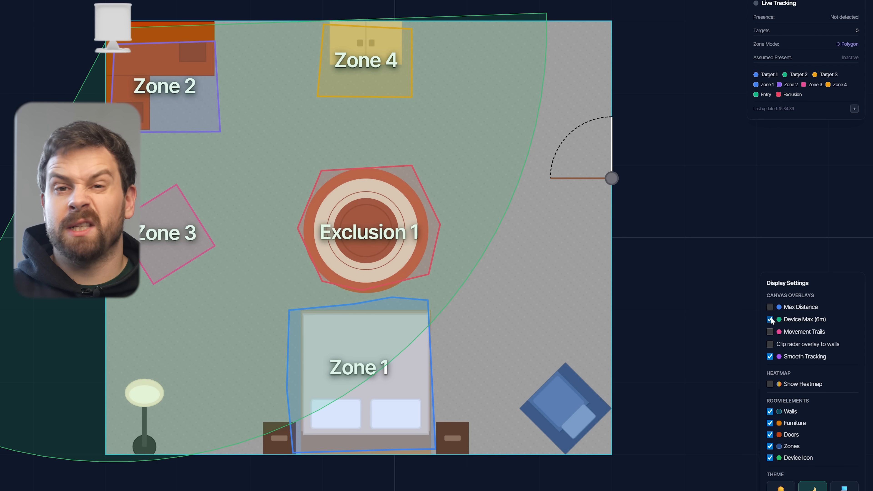
pyautogui.click(770, 307)
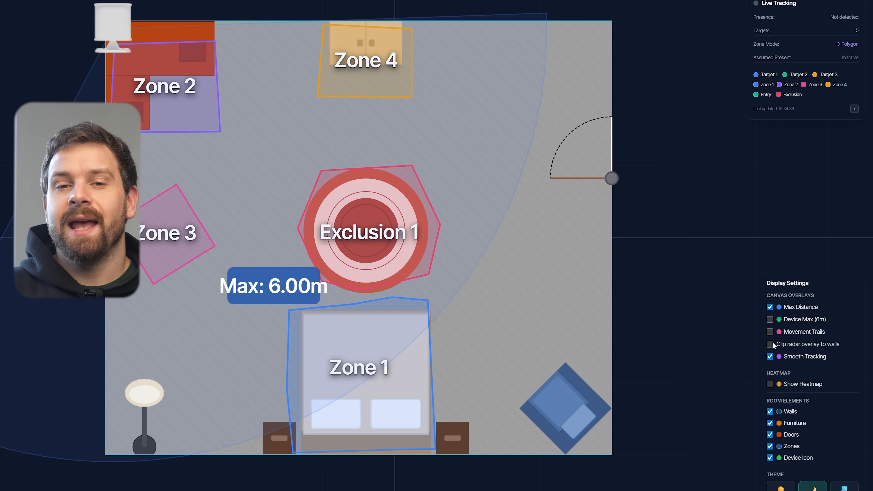
pyautogui.click(770, 344)
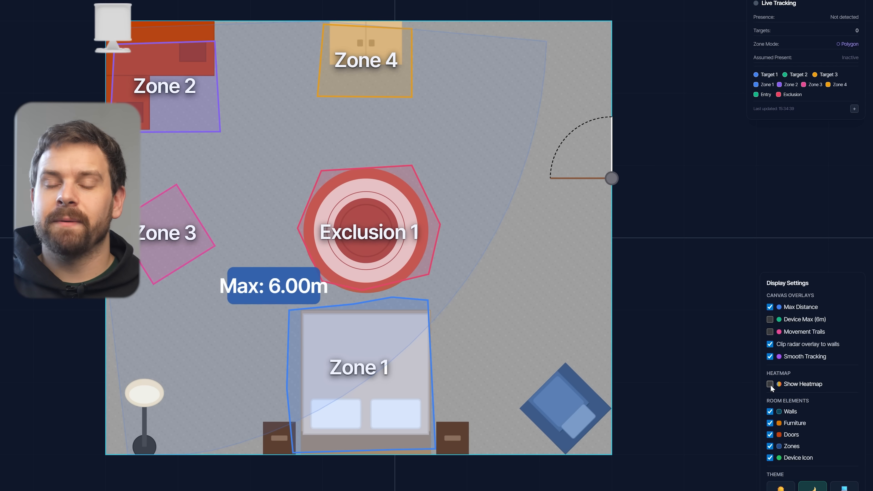
# Turn on the occupancy heatmap and view it over Last 1 hour, 6 hours, then 24 hours
pyautogui.click(770, 384)
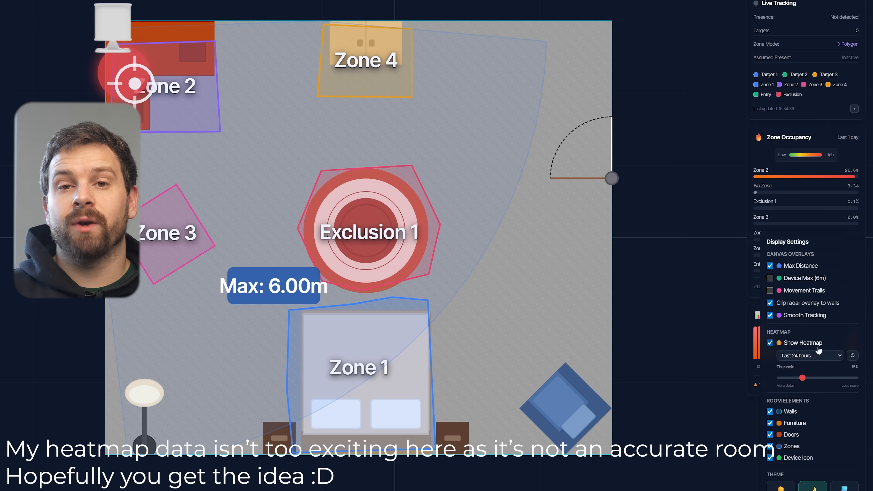
pyautogui.click(809, 356)
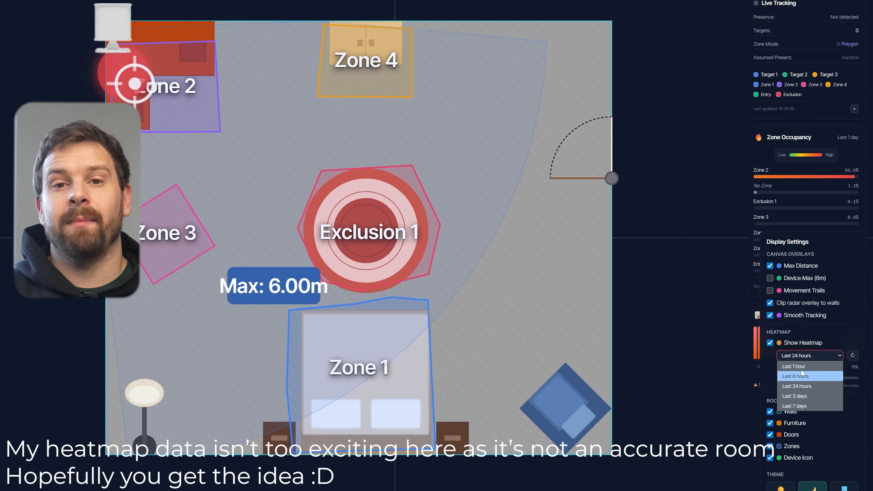
pyautogui.click(793, 366)
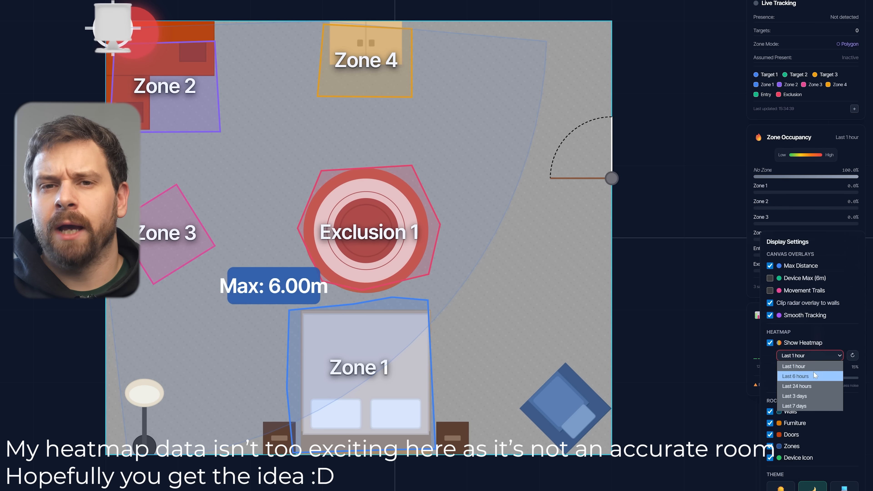
pyautogui.click(794, 376)
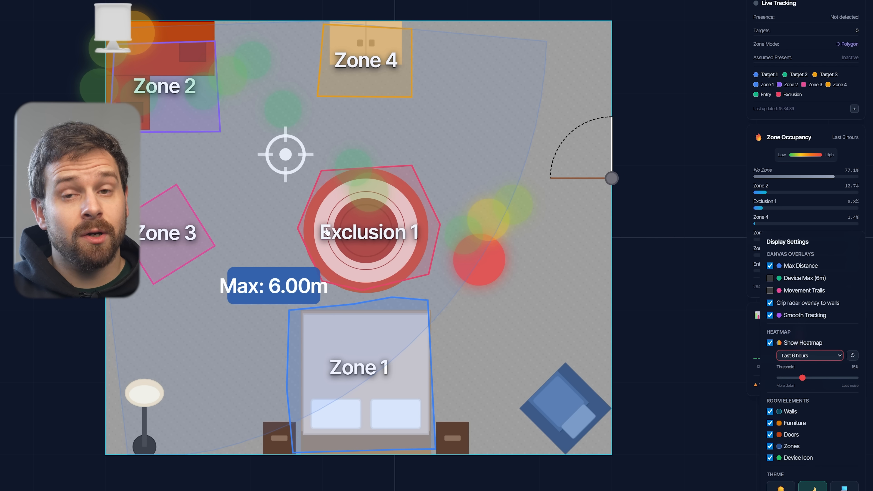
pyautogui.click(810, 355)
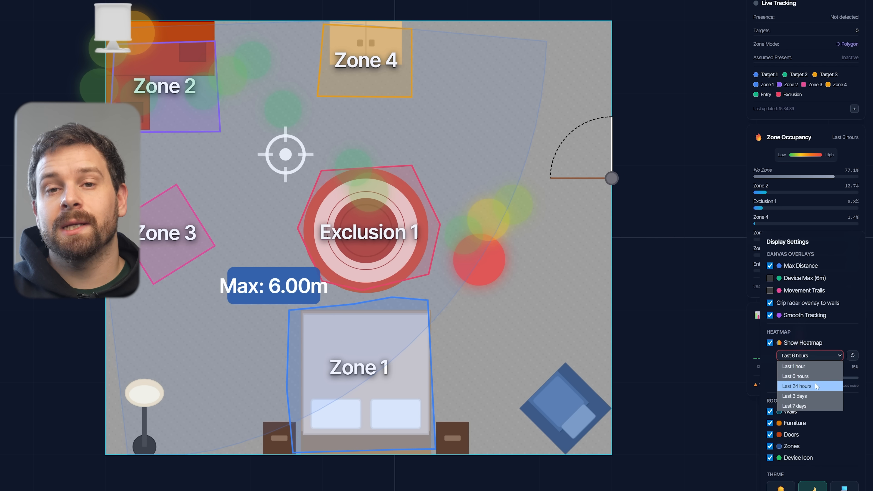
pyautogui.click(794, 386)
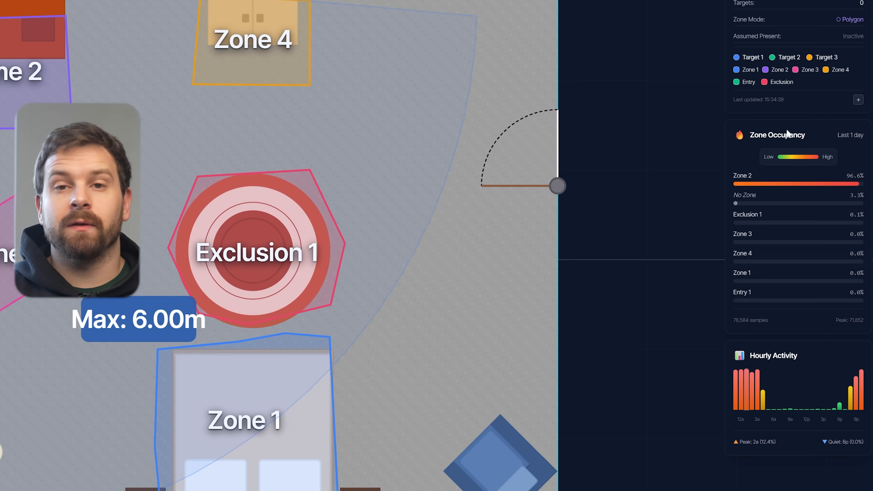
pyautogui.moveTo(730, 179)
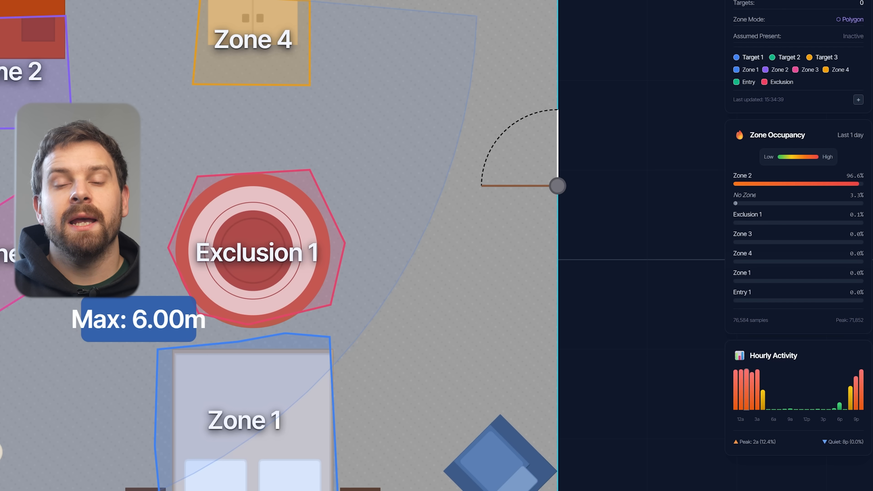
pyautogui.moveTo(741, 390)
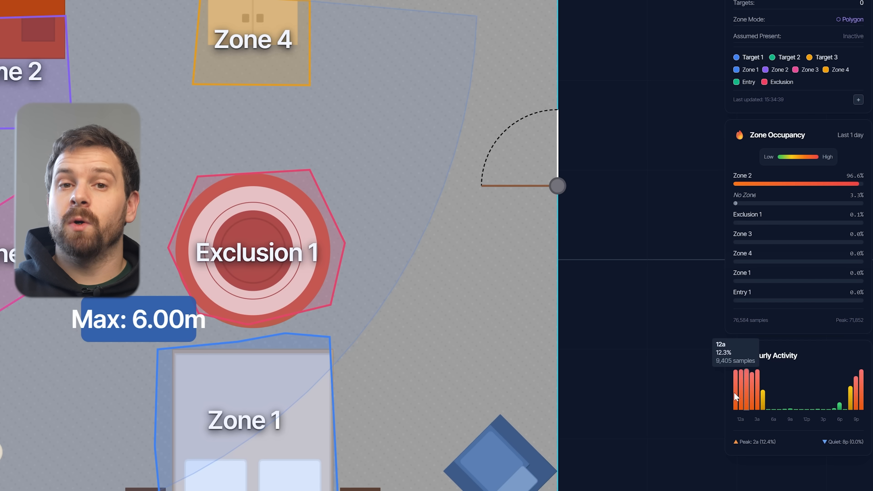
pyautogui.moveTo(754, 390)
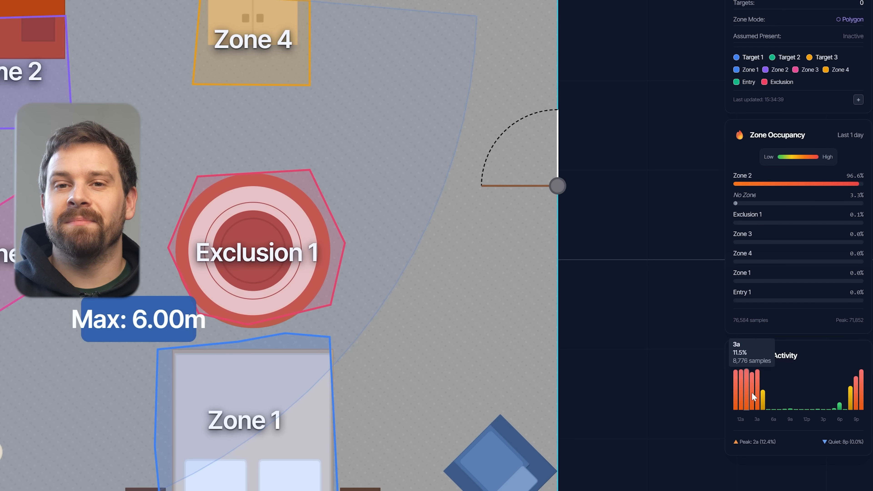
pyautogui.moveTo(764, 406)
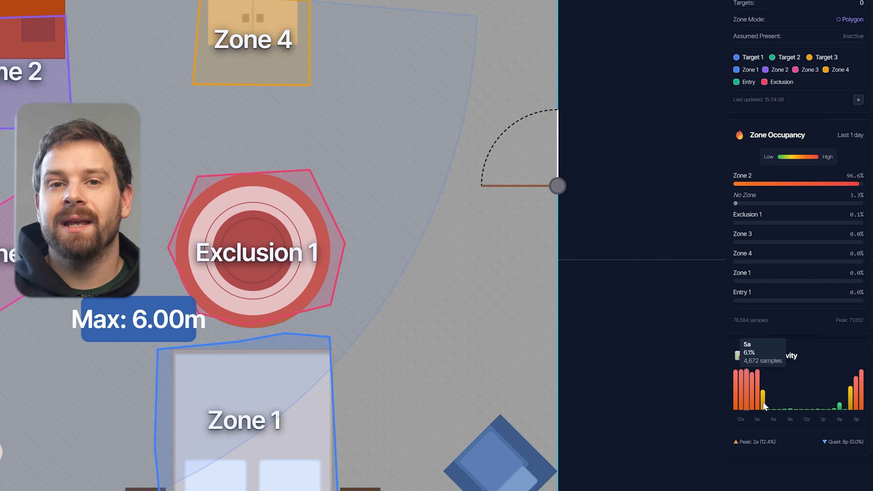
pyautogui.moveTo(790, 411)
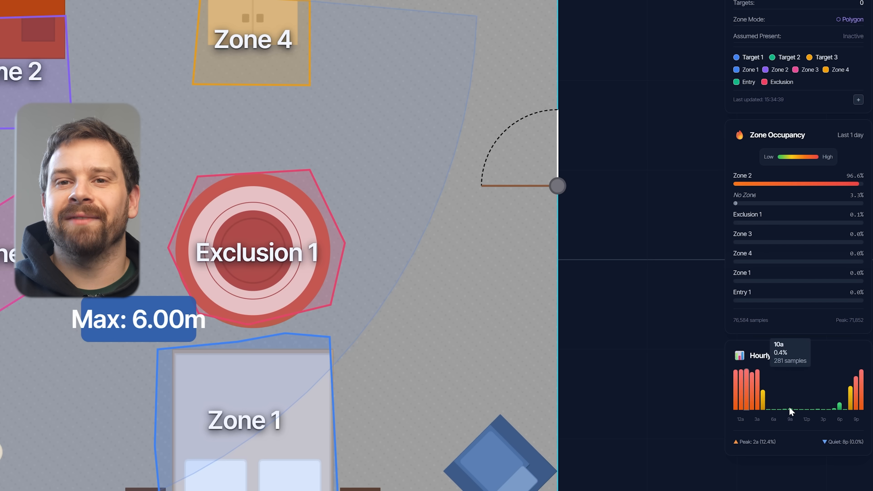
pyautogui.moveTo(851, 409)
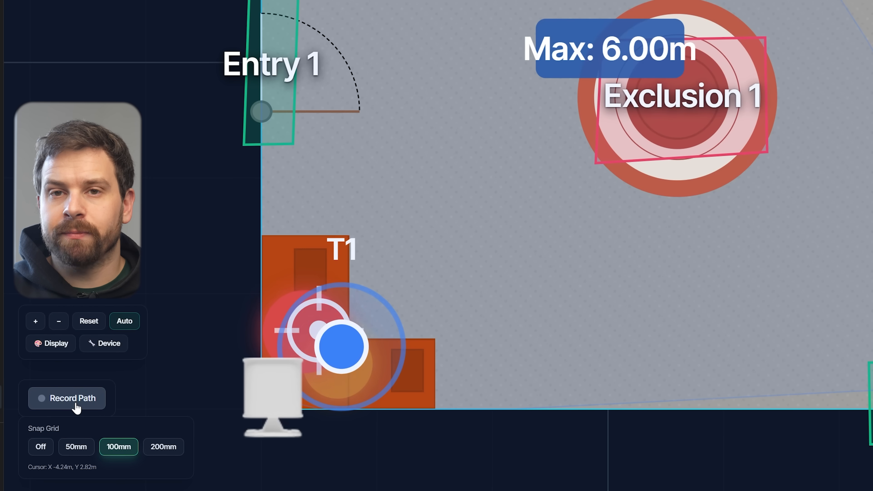
# Start Record Path to trace the live target's movement through the room
pyautogui.click(67, 399)
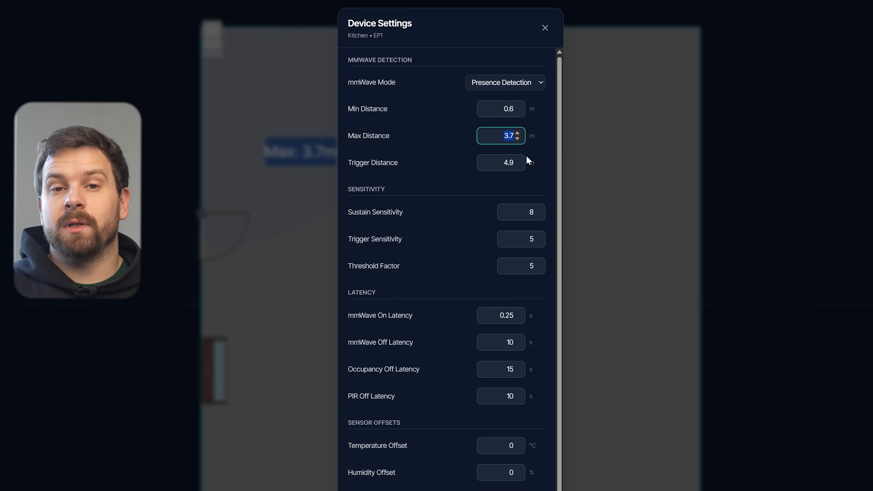
# Set the Kitchen EP1 Max Distance to 9 m, replacing 3.7
pyautogui.write('9')
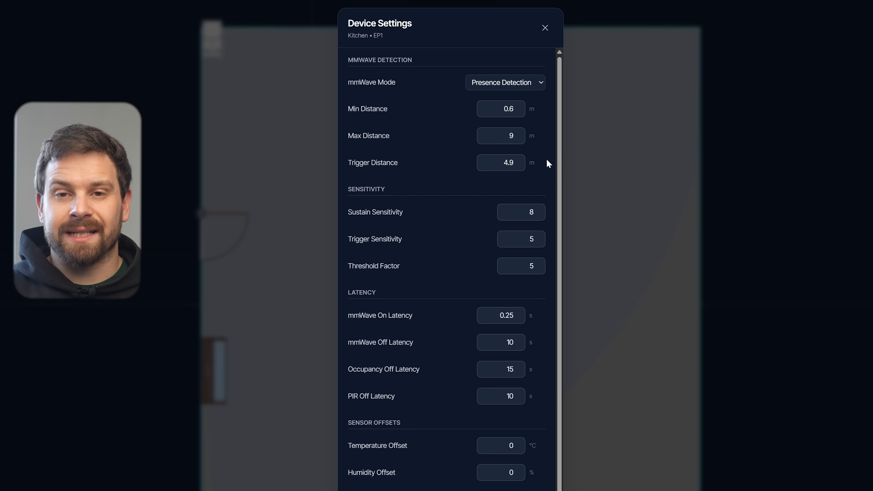
pyautogui.moveTo(517, 166)
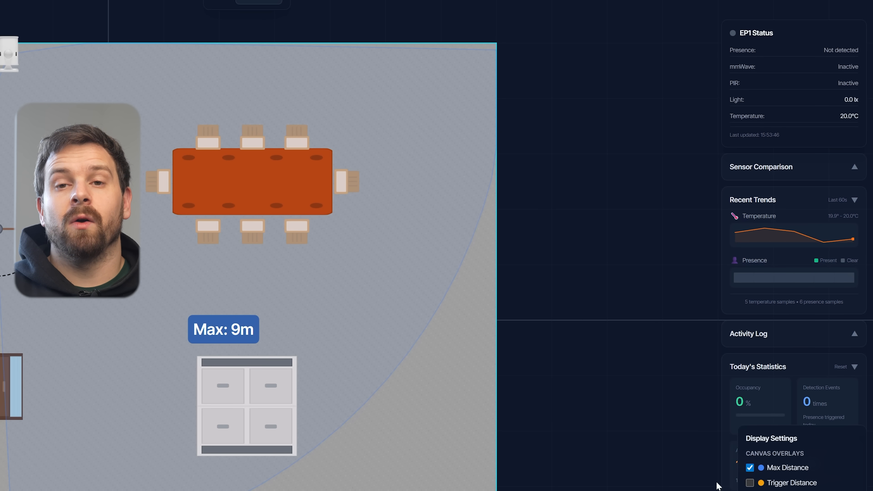
# Close Device Settings to show the EP1 dashboard with its 9 m range, status and statistics
pyautogui.click(750, 483)
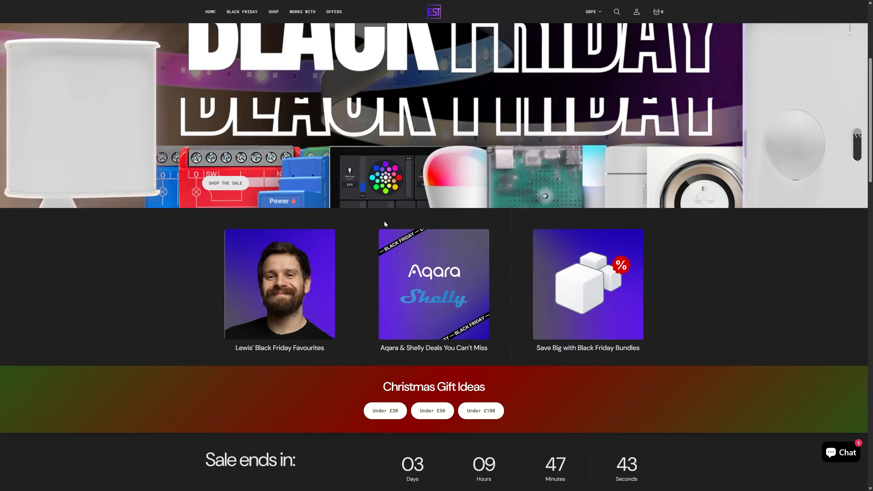
# Browse the shop homepage and open the Black Friday sale collection listing the presence sensors
pyautogui.scroll(-3)
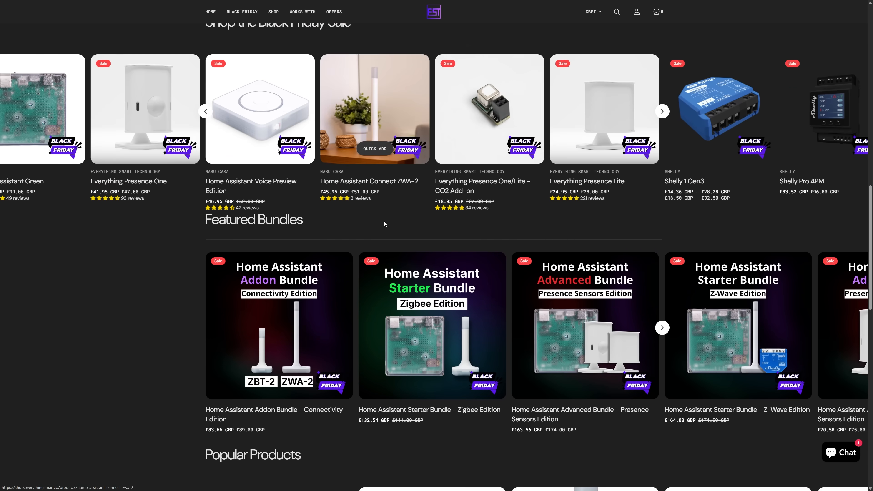
pyautogui.scroll(3)
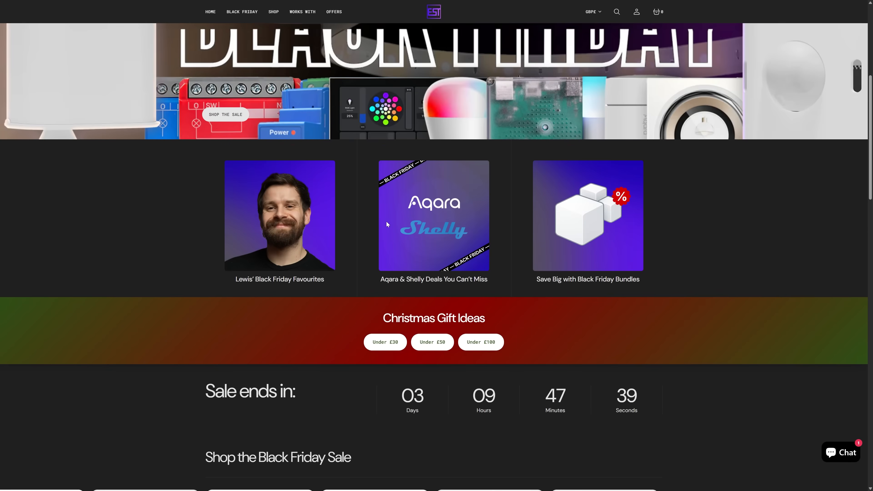
pyautogui.scroll(3)
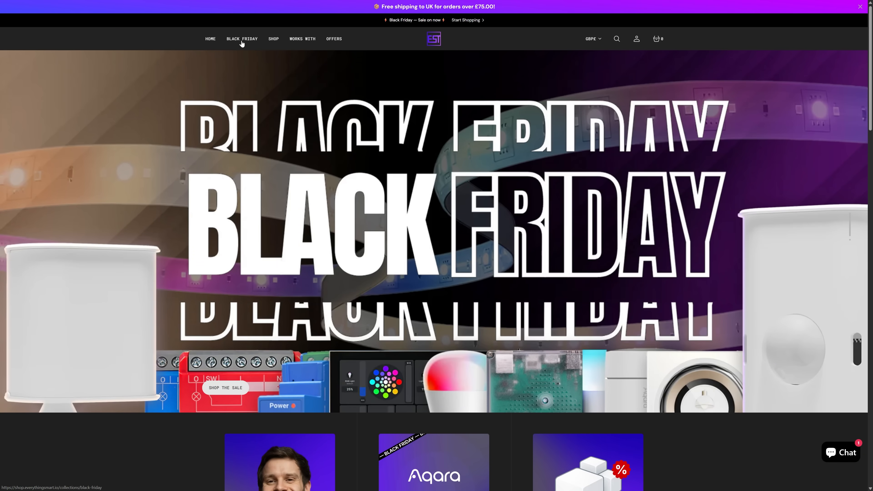
pyautogui.click(243, 39)
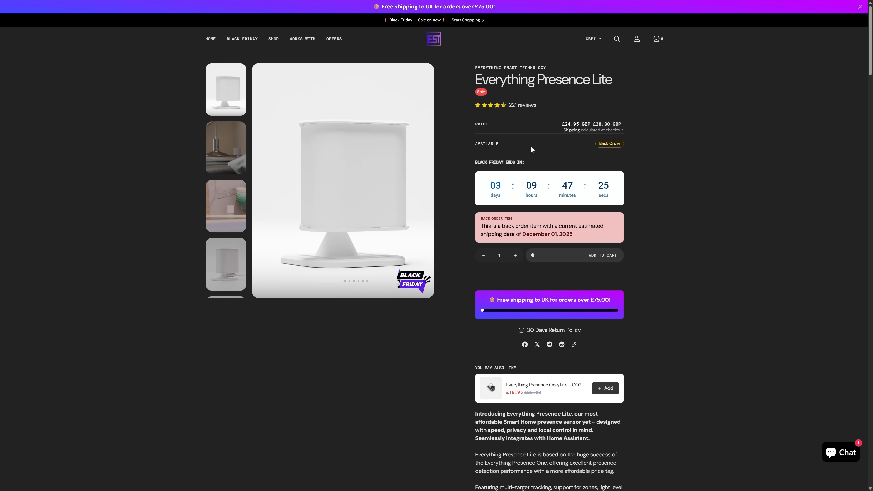
pyautogui.scroll(-3)
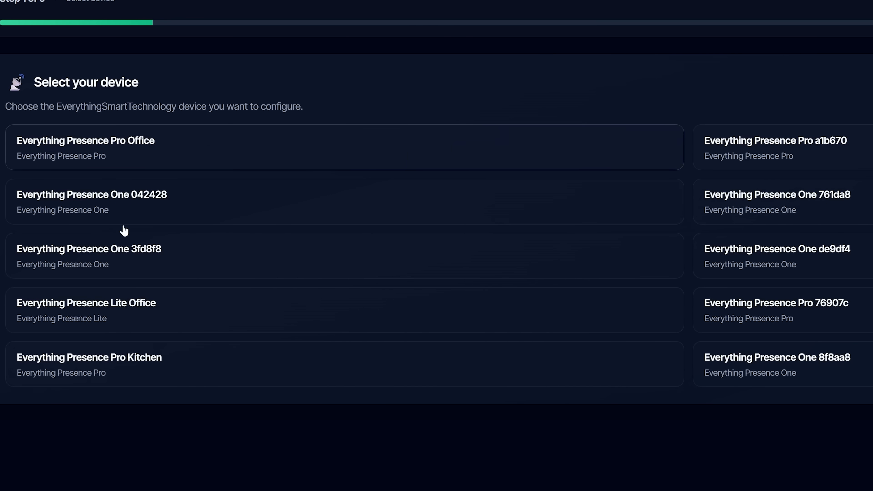
pyautogui.moveTo(262, 251)
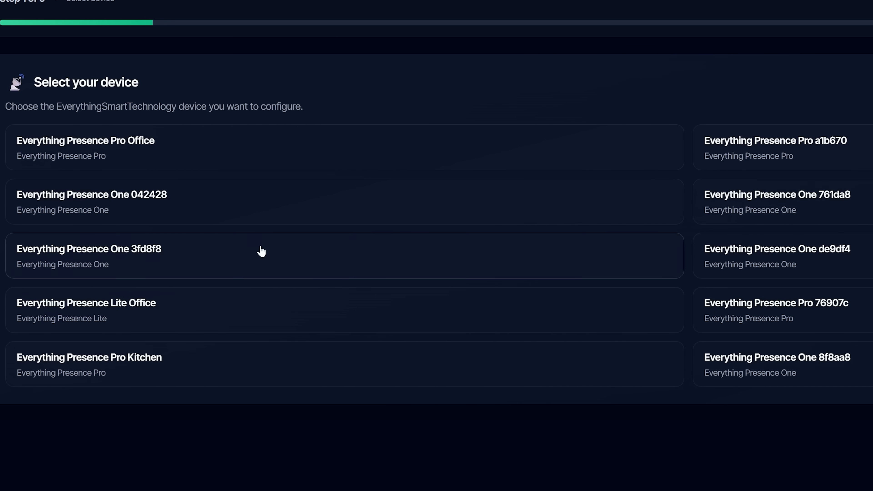
pyautogui.moveTo(170, 325)
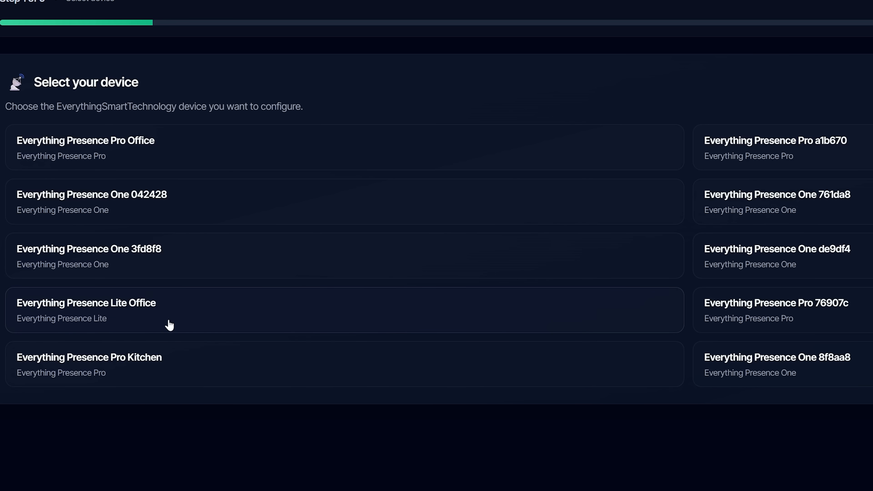